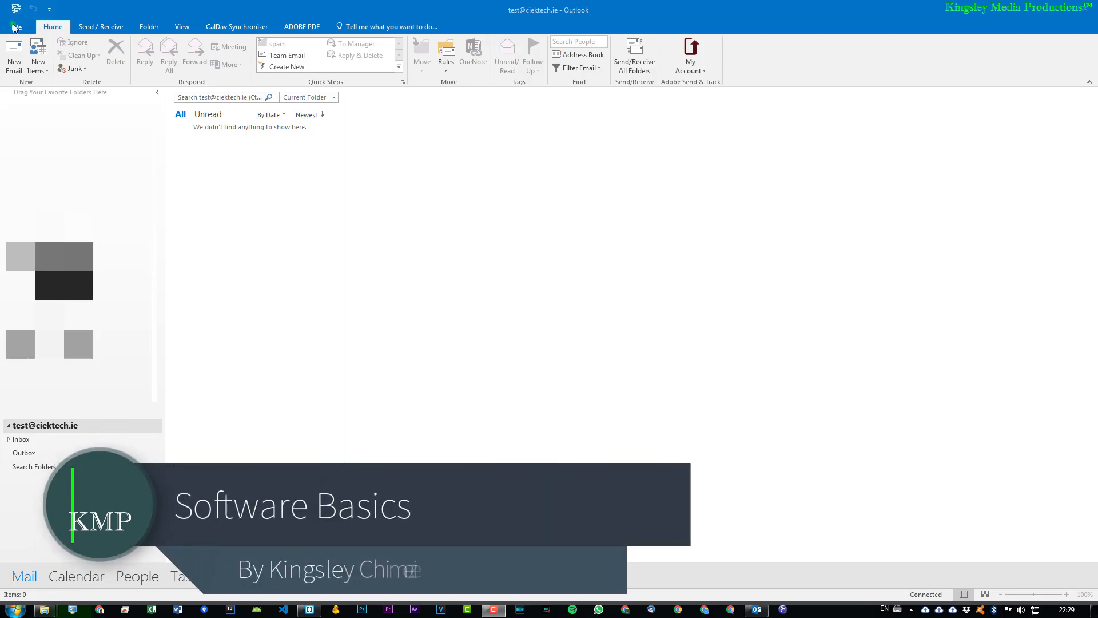
Step: From Outlook Options > Mail, open the Signatures folder in Explorer showing two signature files
{"action": "left_click", "coordinate": [15, 26]}
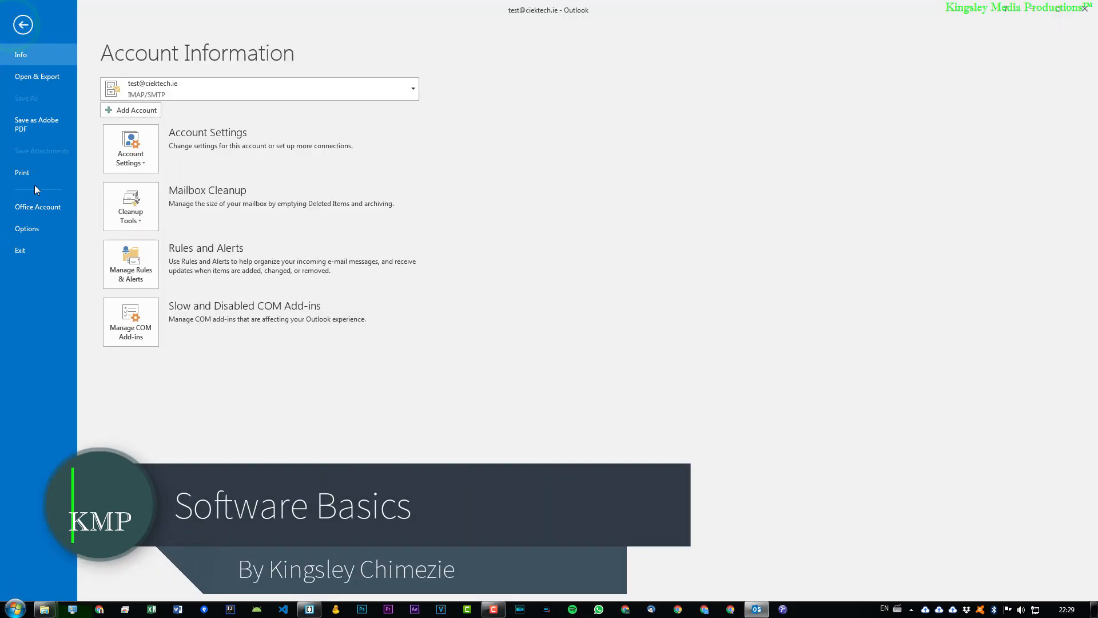
{"action": "left_click", "coordinate": [26, 229]}
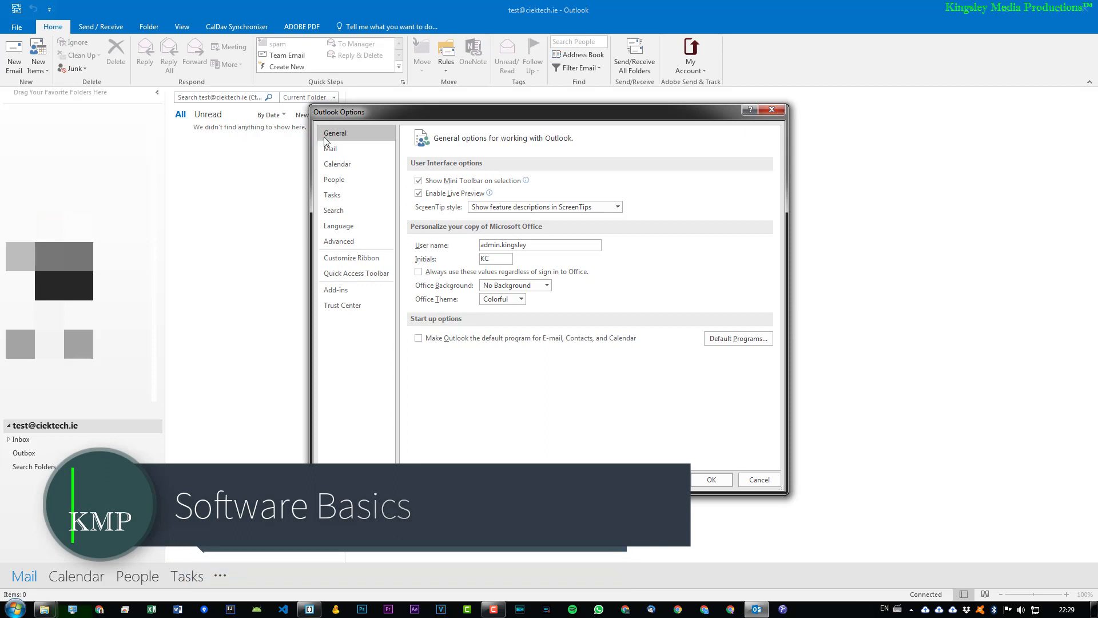
{"action": "left_click", "coordinate": [330, 148]}
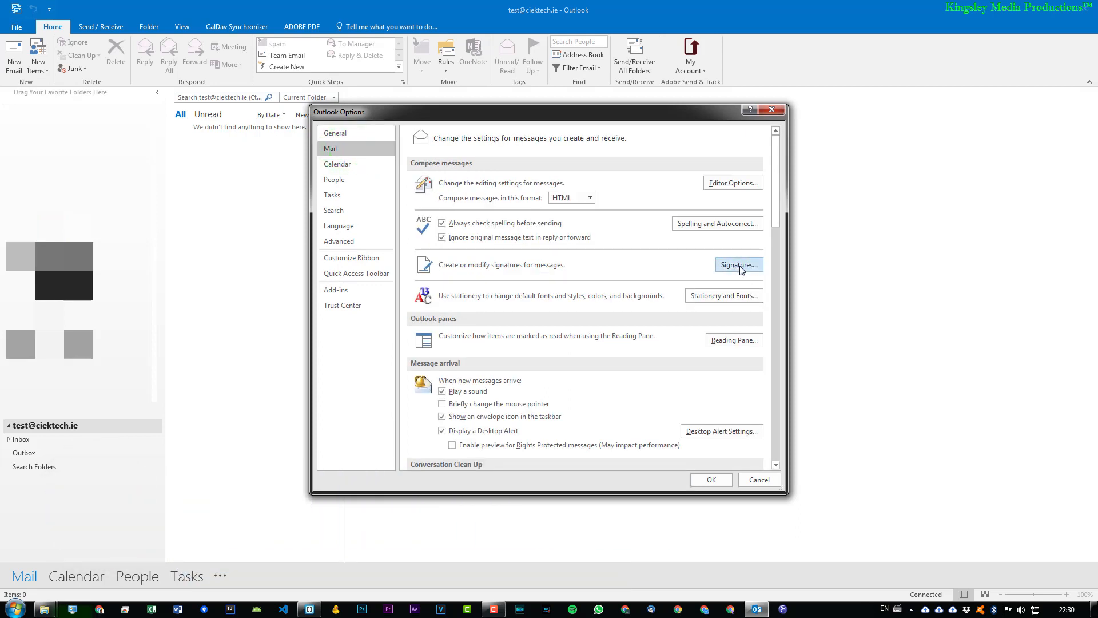
{"action": "left_click", "coordinate": [738, 264]}
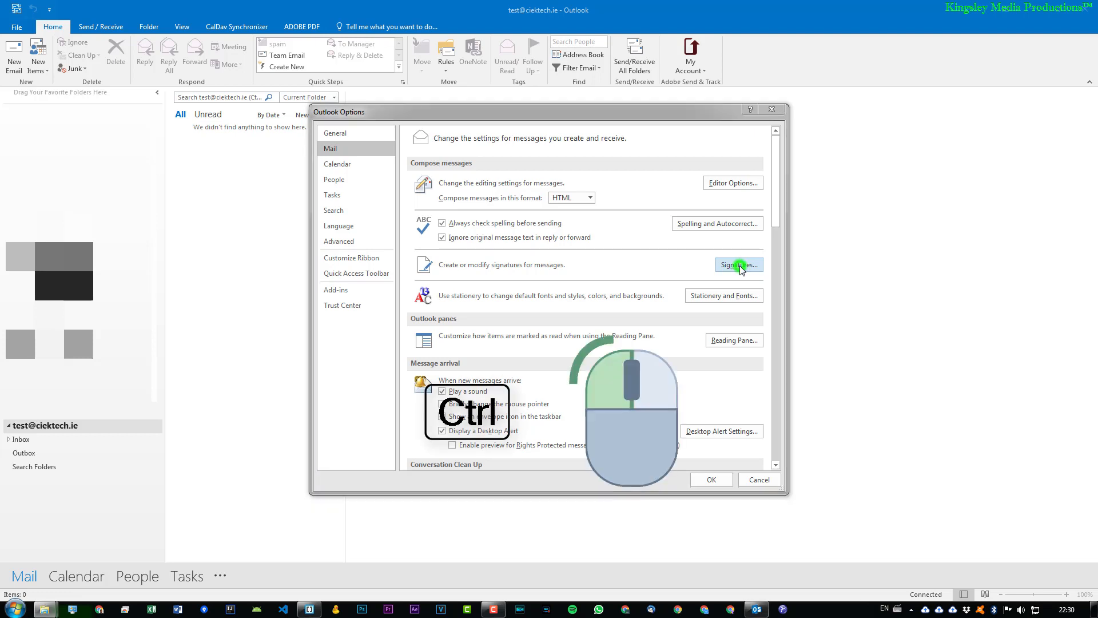
{"action": "left_click", "coordinate": [737, 264]}
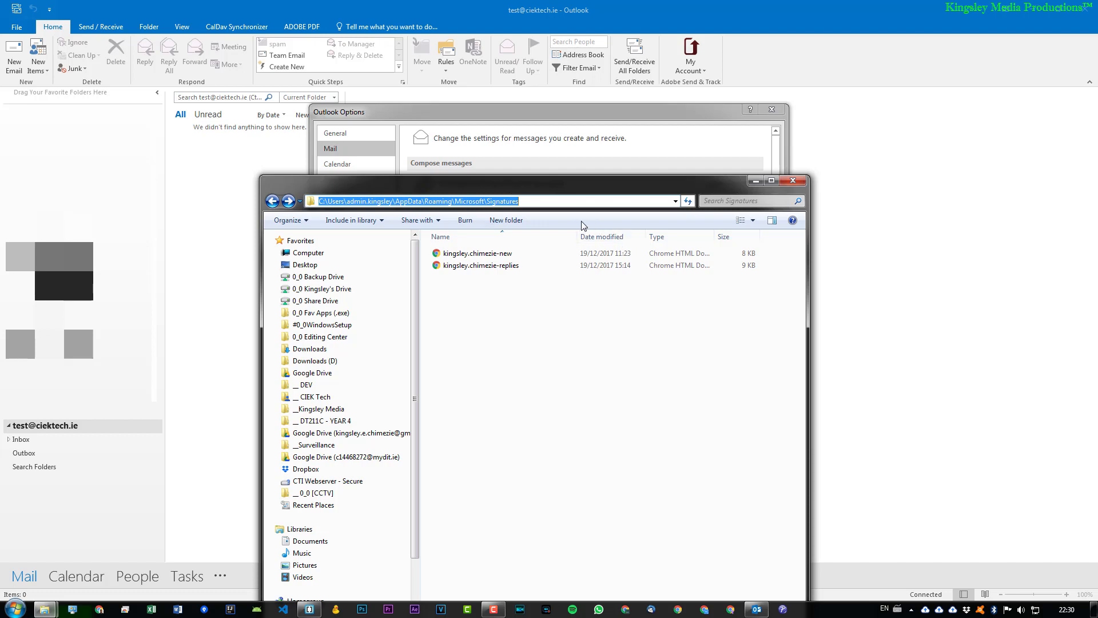
{"action": "left_click", "coordinate": [504, 274]}
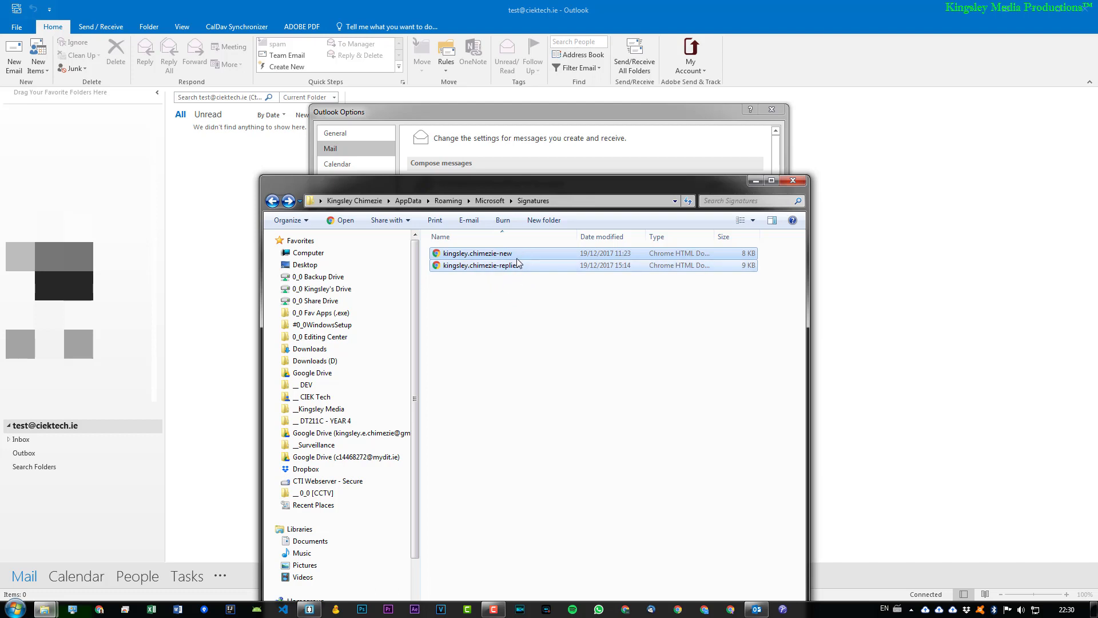
{"action": "left_click", "coordinate": [478, 253]}
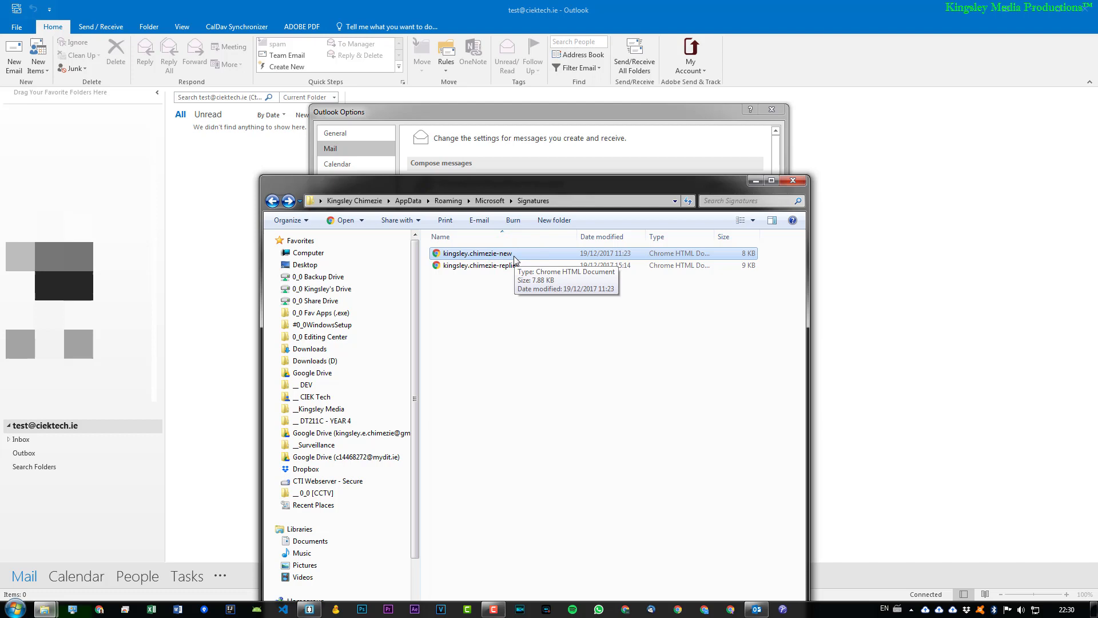
{"action": "mouse_move", "coordinate": [504, 256]}
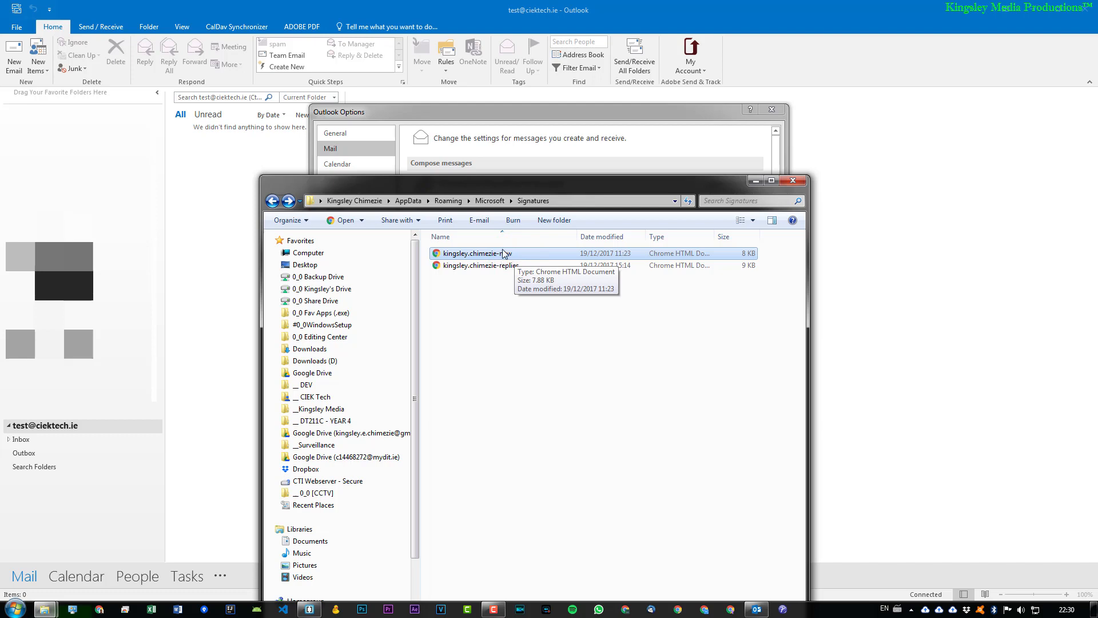
{"action": "mouse_move", "coordinate": [506, 254]}
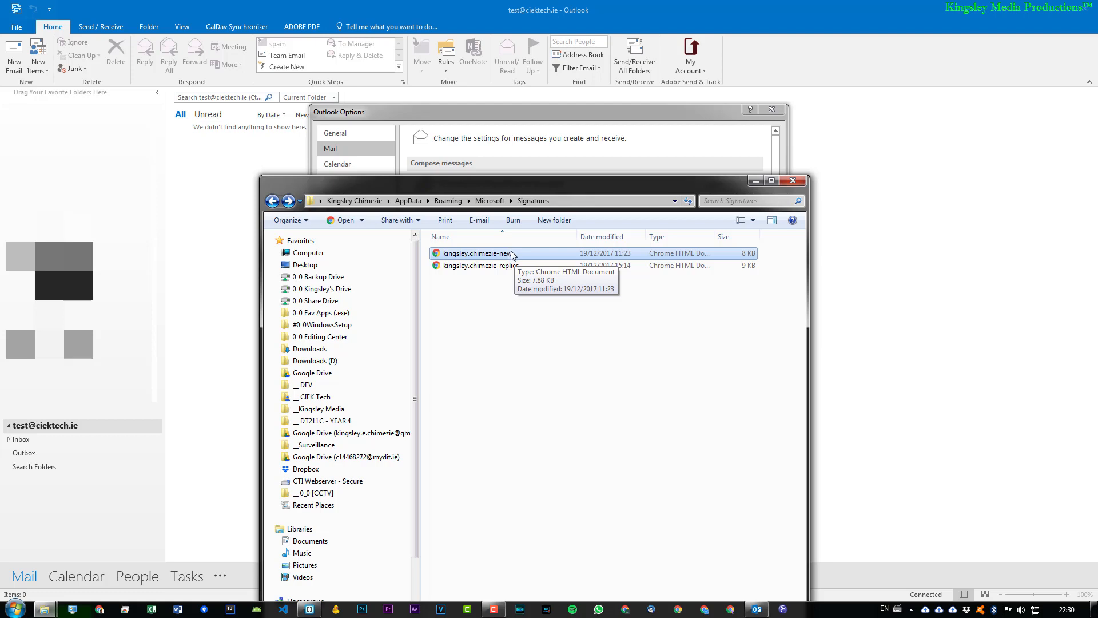
{"action": "right_click", "coordinate": [477, 253]}
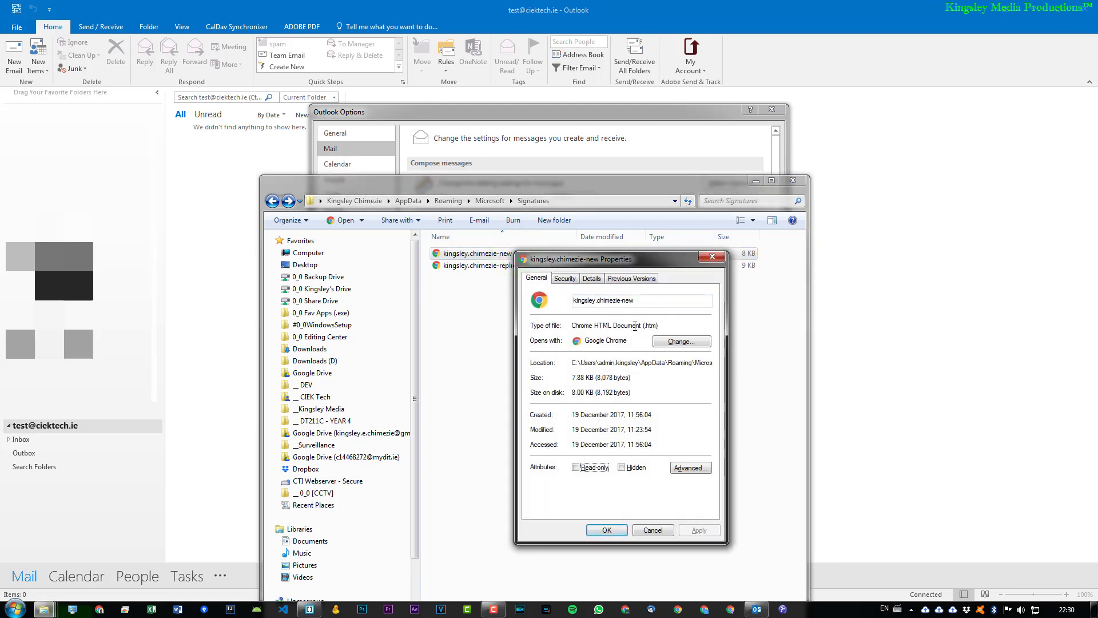
{"action": "double_click", "coordinate": [650, 324]}
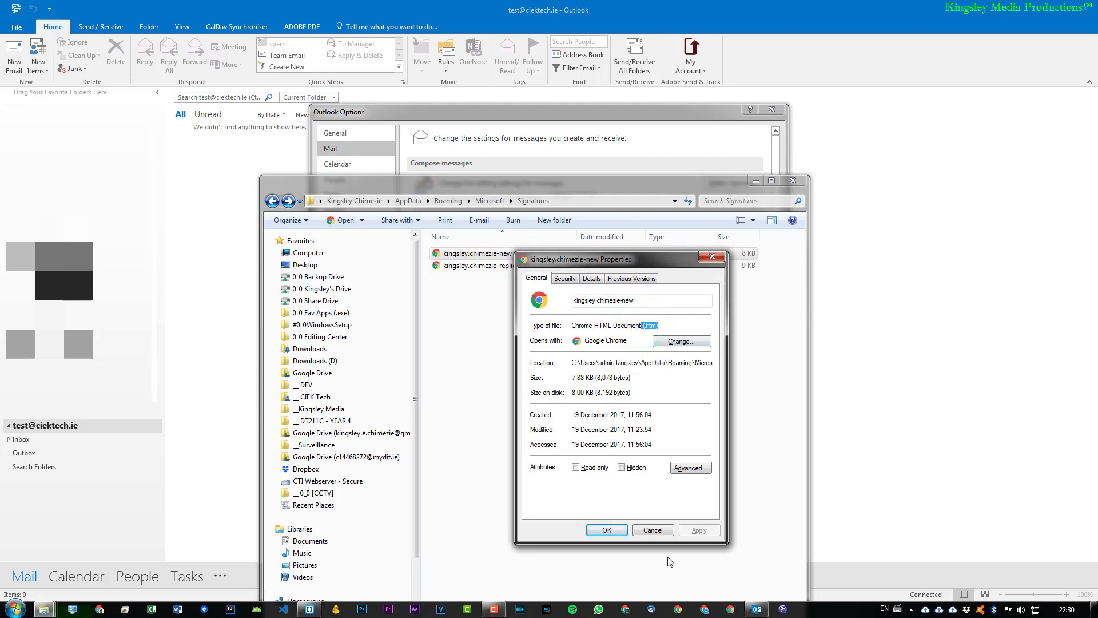
{"action": "left_click", "coordinate": [651, 530]}
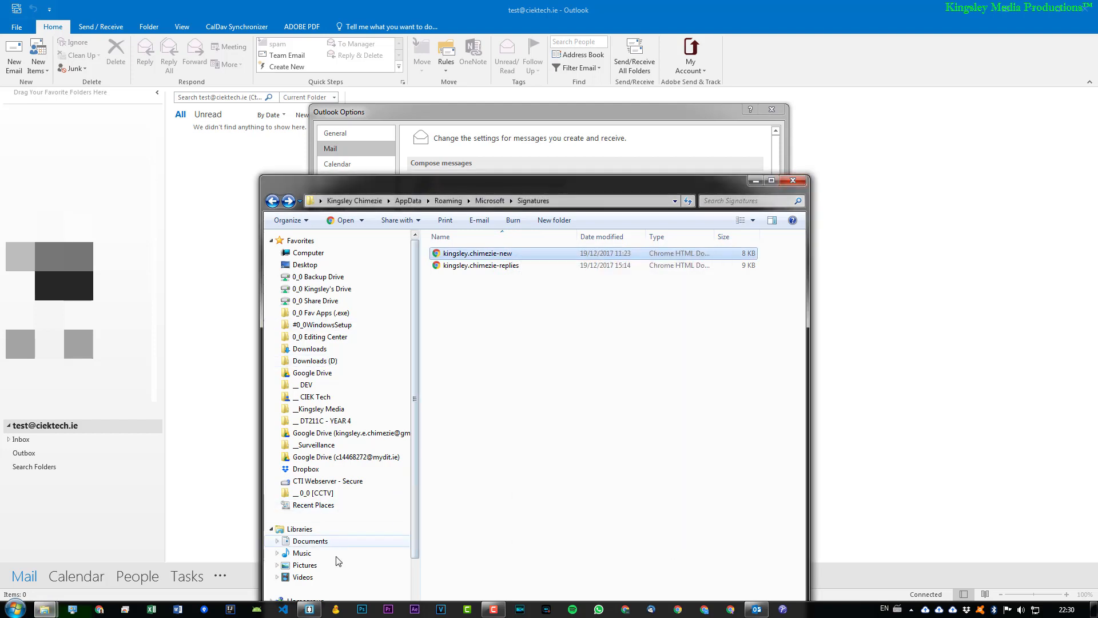
{"action": "mouse_move", "coordinate": [309, 608]}
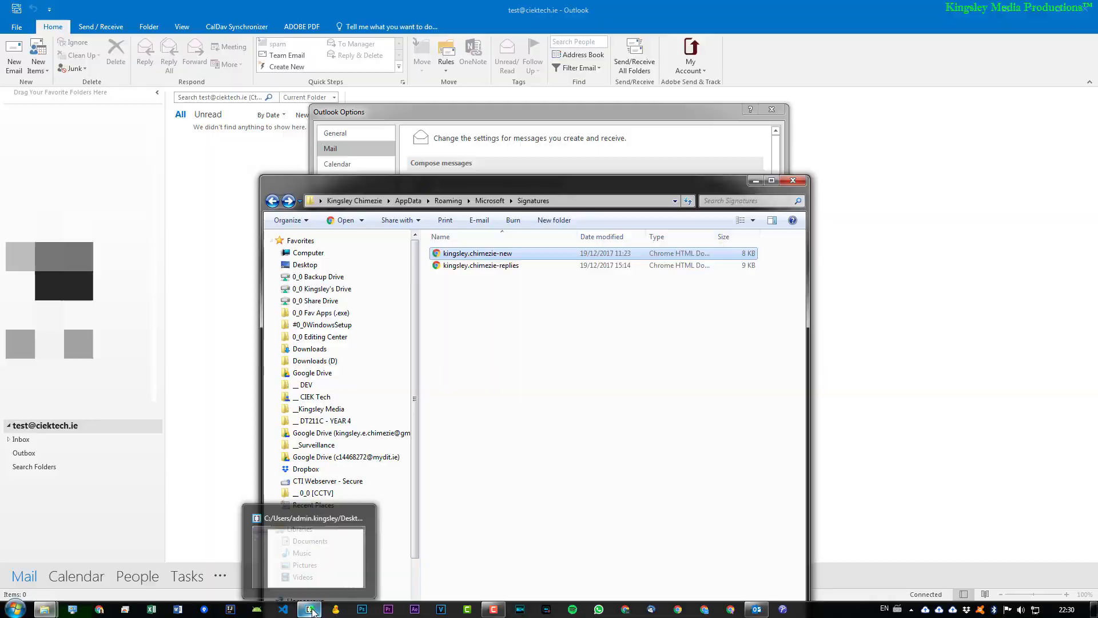
Step: Add <h1>HELO WORLD!</h1> inside the body of test.html in Brackets
{"action": "left_click", "coordinate": [308, 608]}
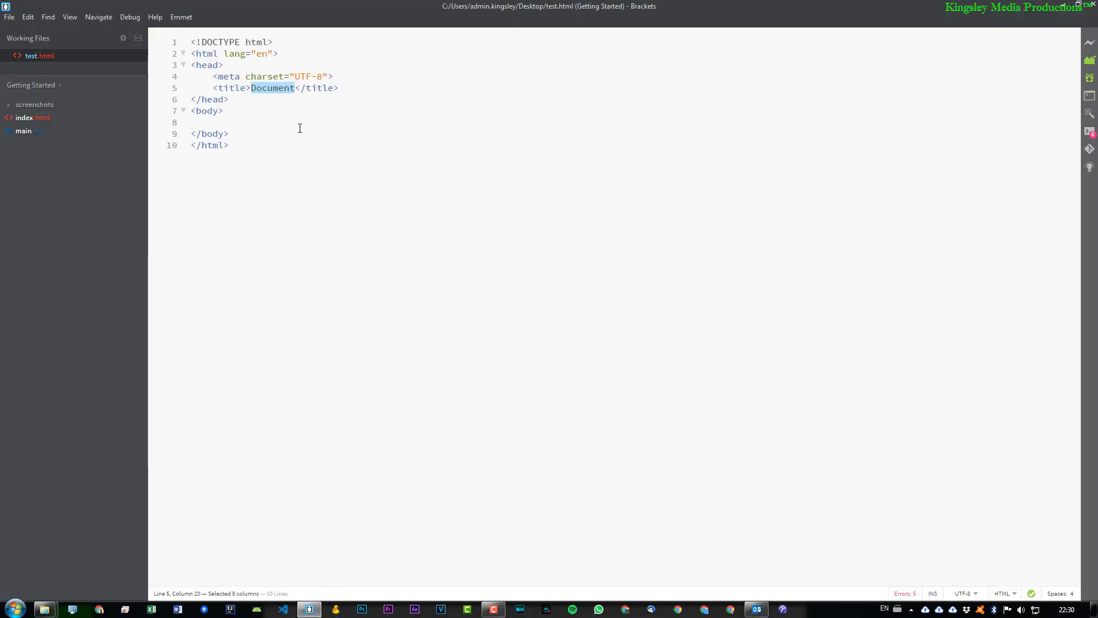
{"action": "mouse_move", "coordinate": [35, 55]}
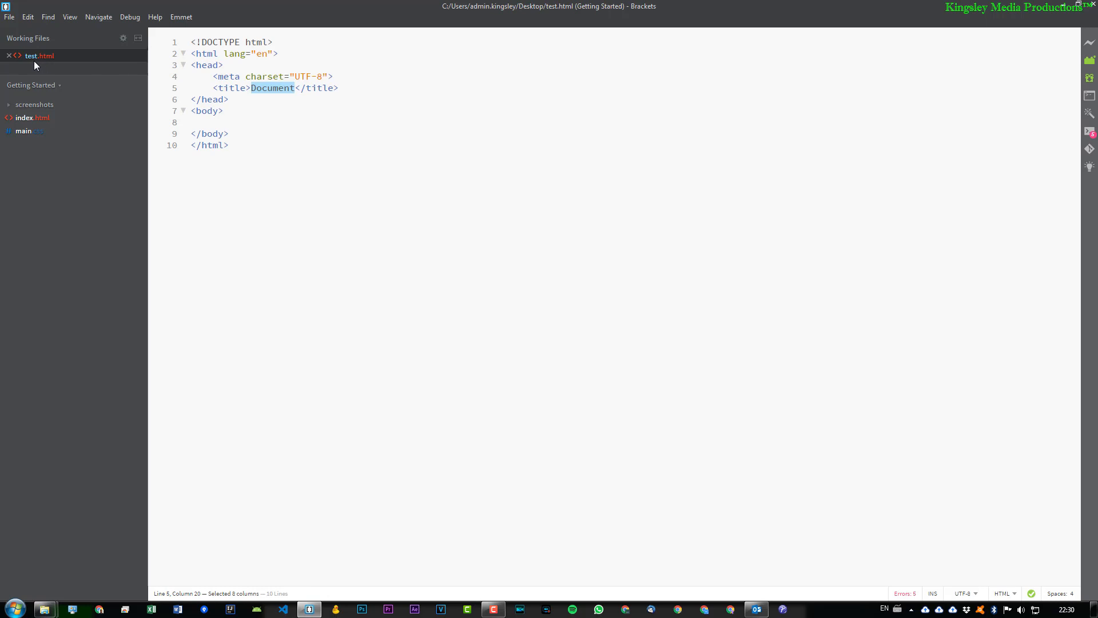
{"action": "mouse_move", "coordinate": [188, 99]}
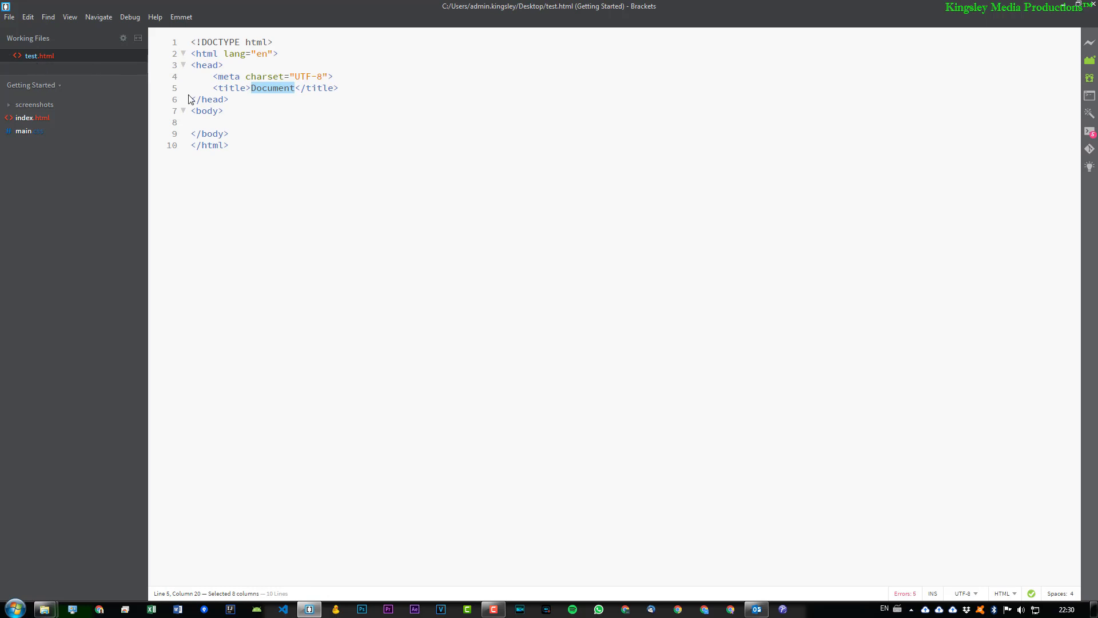
{"action": "left_click", "coordinate": [247, 111]}
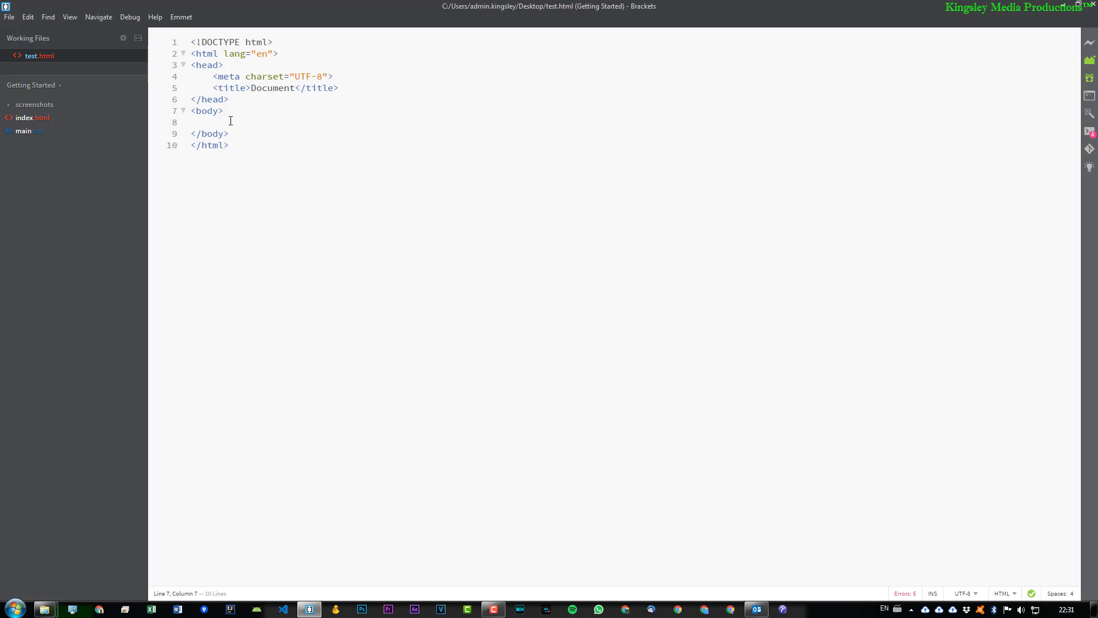
{"action": "type", "text": "h1></h1>"}
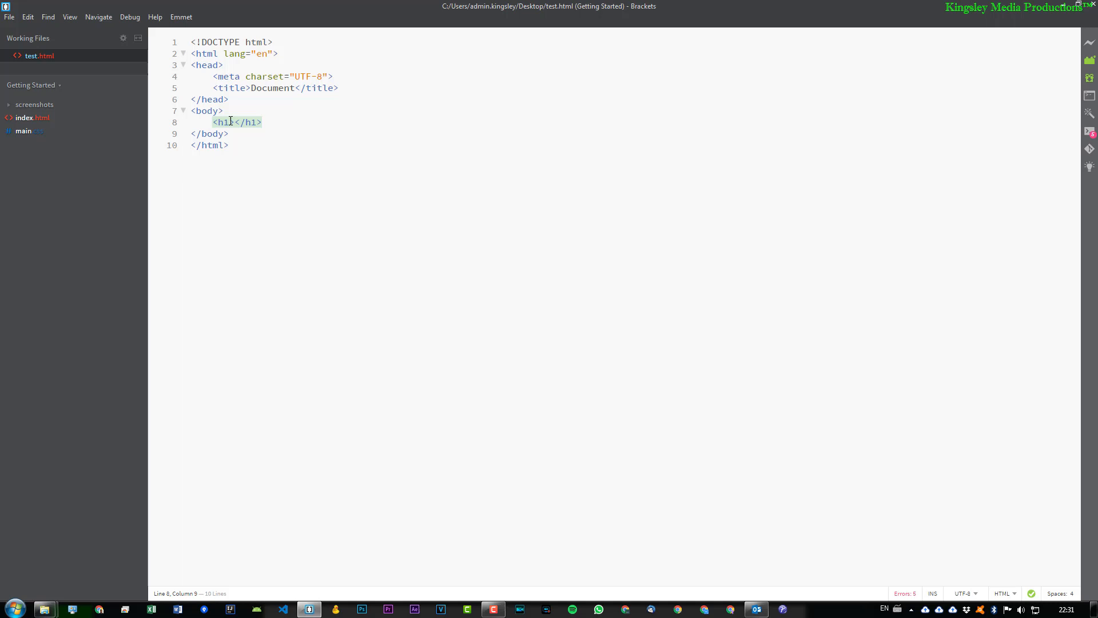
{"action": "type", "text": "HELO"}
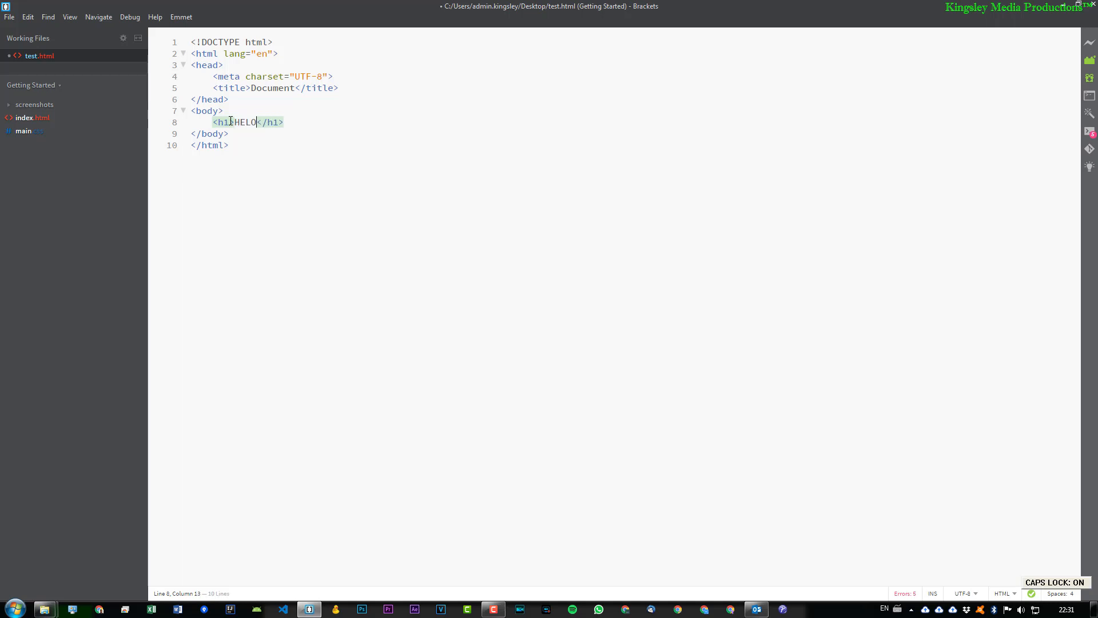
{"action": "type", "text": "WORLD"}
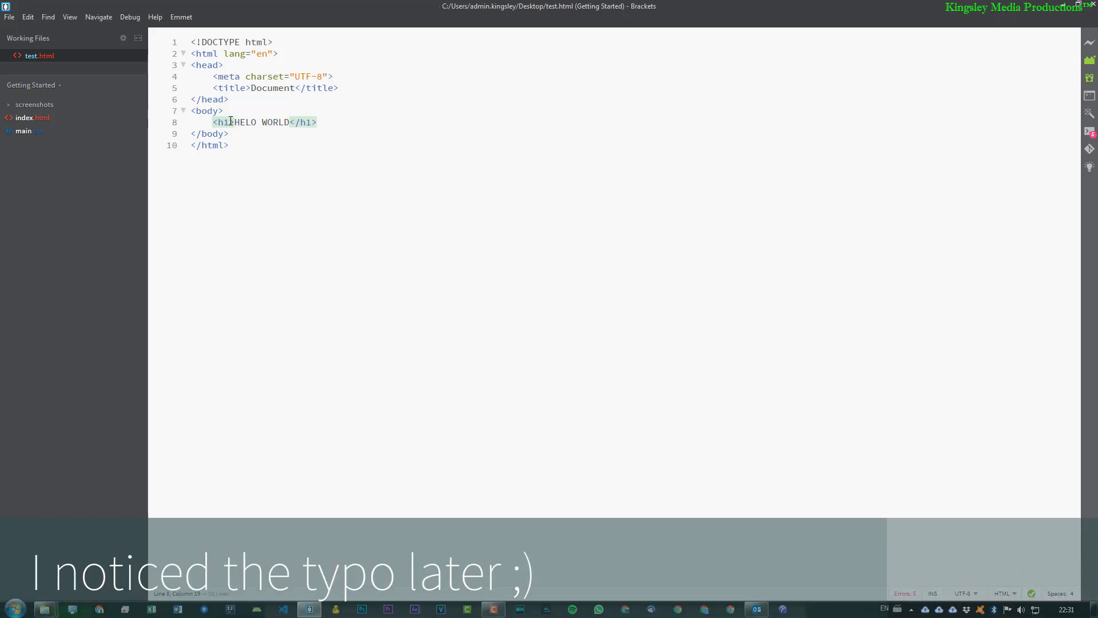
{"action": "type", "text": "!"}
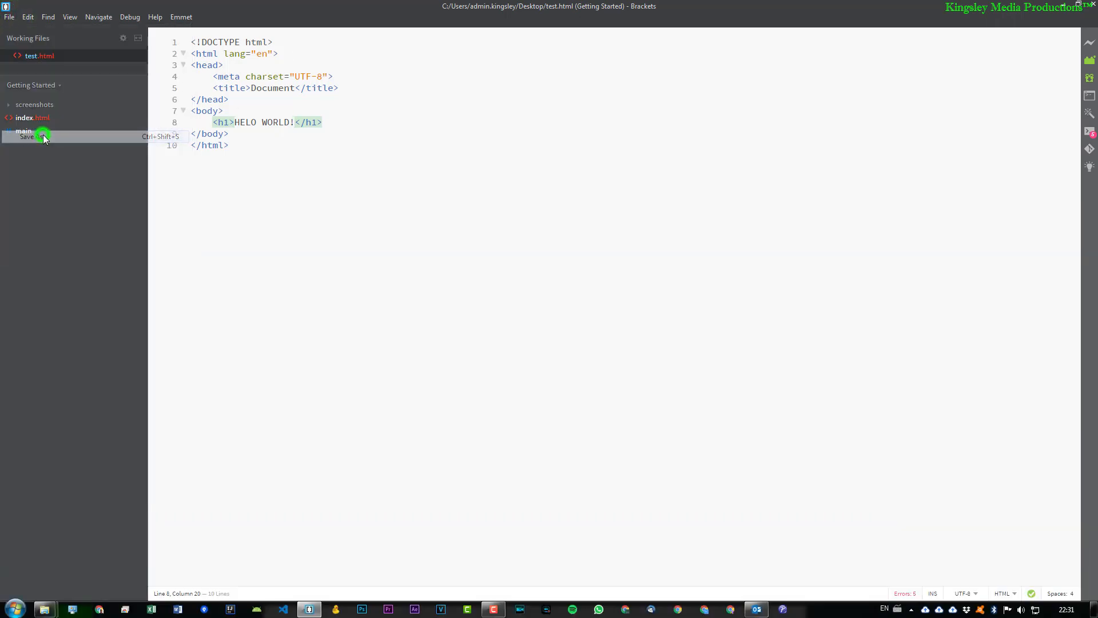
Step: Save the page as DEMO.htm (All Files) in AppData\Roaming\Microsoft\Signatures
{"action": "left_click", "coordinate": [26, 136]}
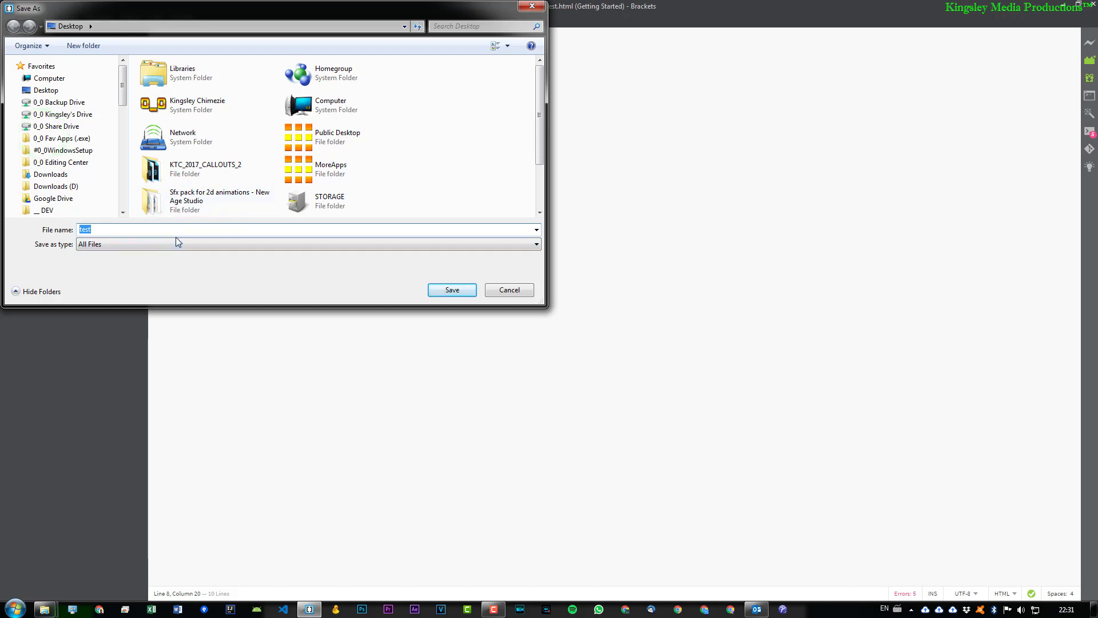
{"action": "type", "text": "DEMO.htm"}
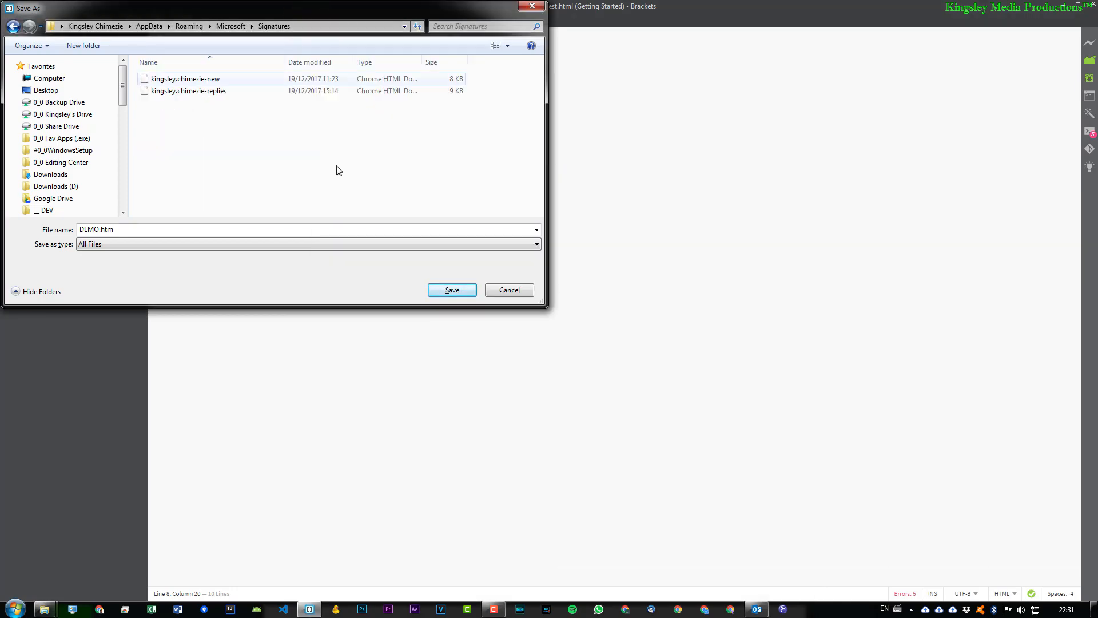
{"action": "left_click", "coordinate": [450, 289]}
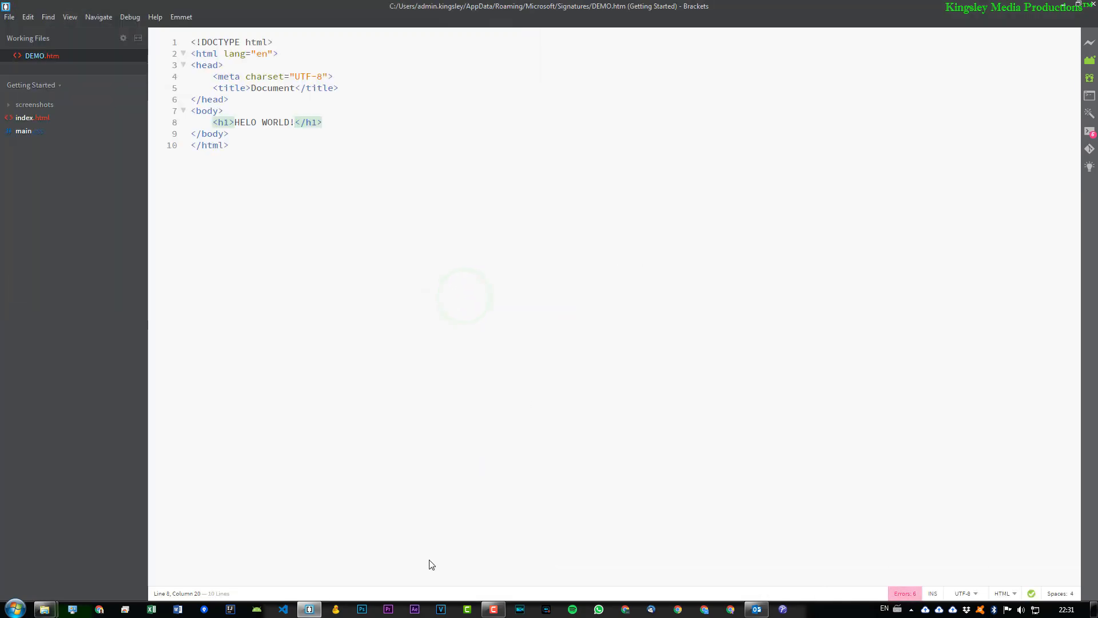
{"action": "left_click", "coordinate": [45, 607]}
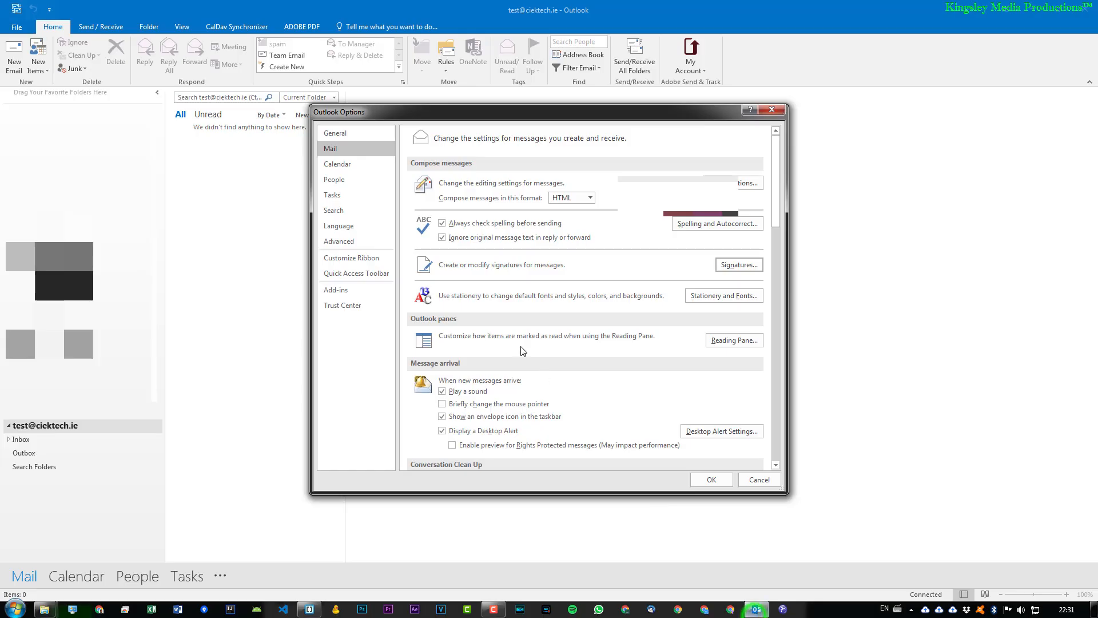
{"action": "mouse_move", "coordinate": [466, 304]}
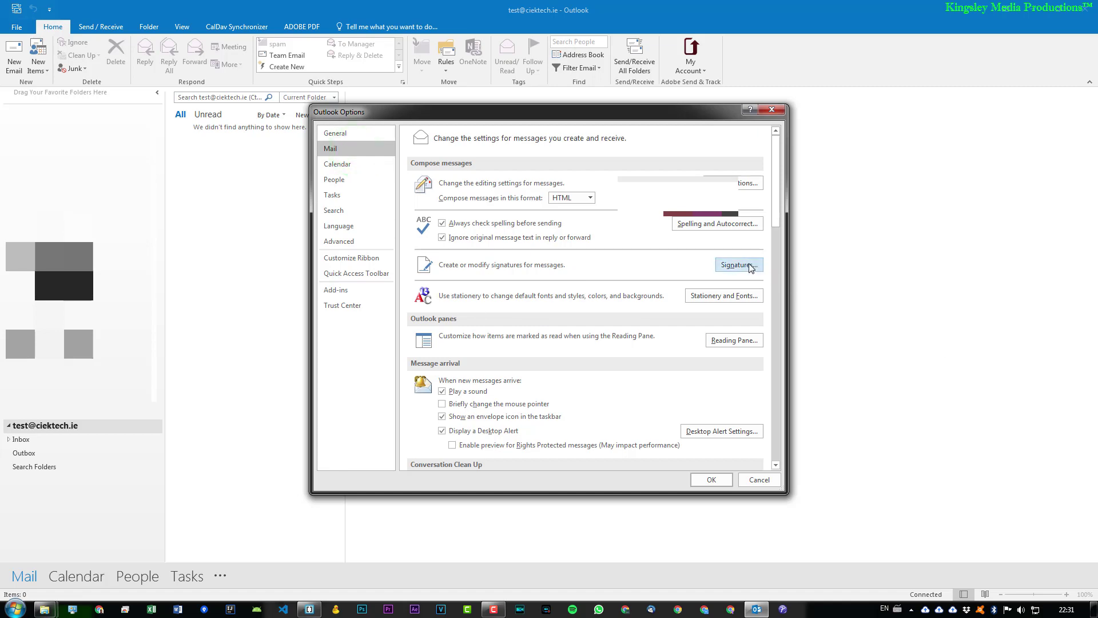
Step: Set DEMO as the New messages signature and confirm both settings dialogs
{"action": "left_click", "coordinate": [737, 264]}
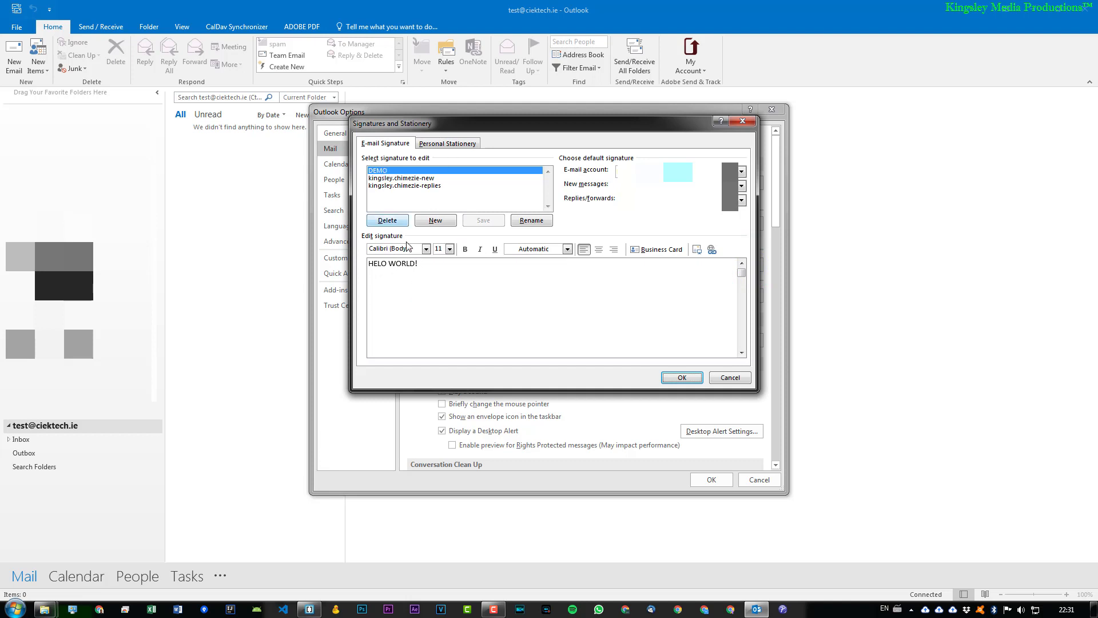
{"action": "mouse_move", "coordinate": [357, 205]}
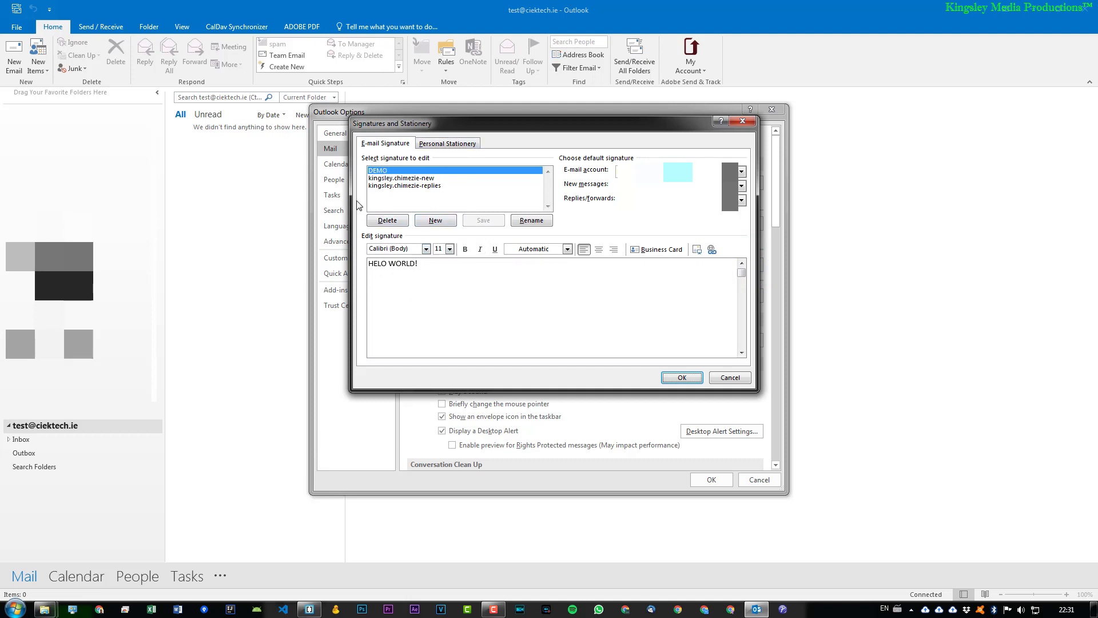
{"action": "left_click", "coordinate": [740, 171]}
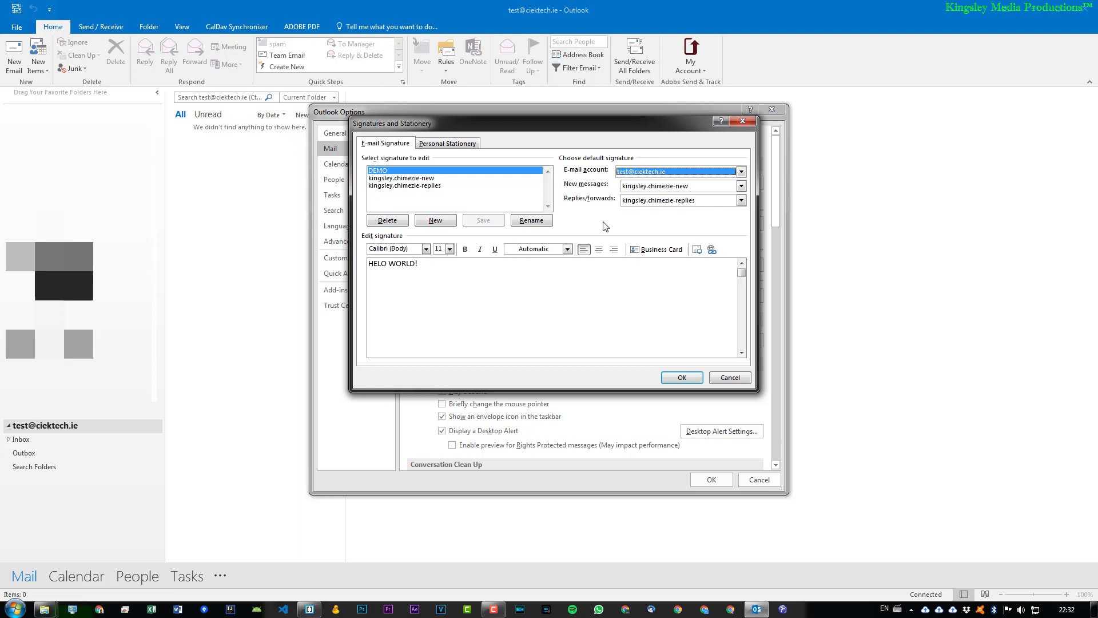
{"action": "left_click", "coordinate": [740, 186]}
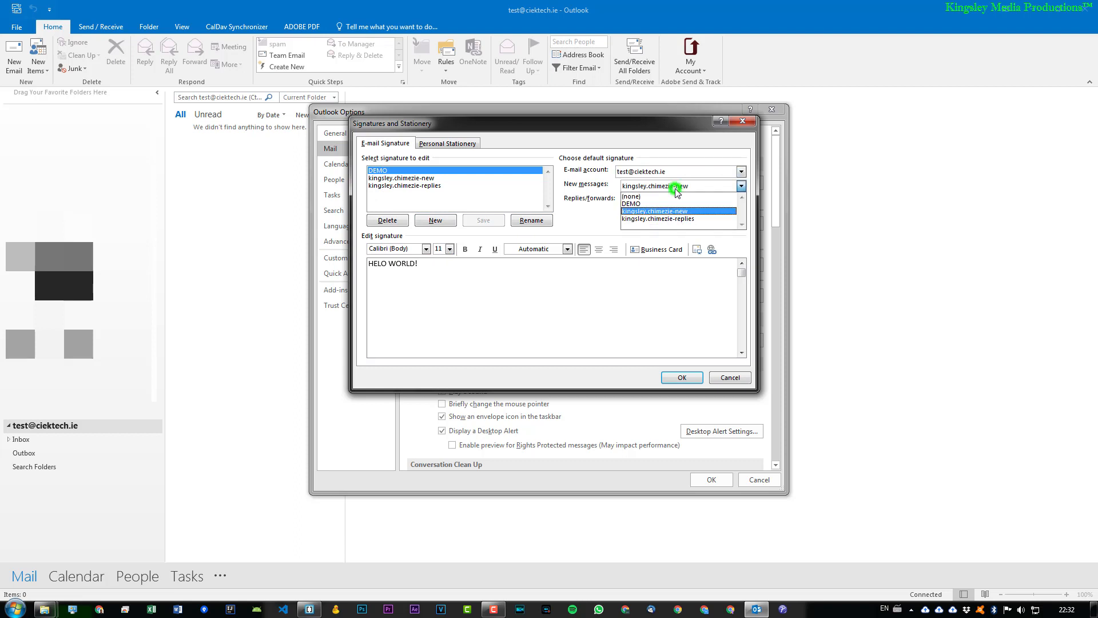
{"action": "left_click", "coordinate": [630, 196]}
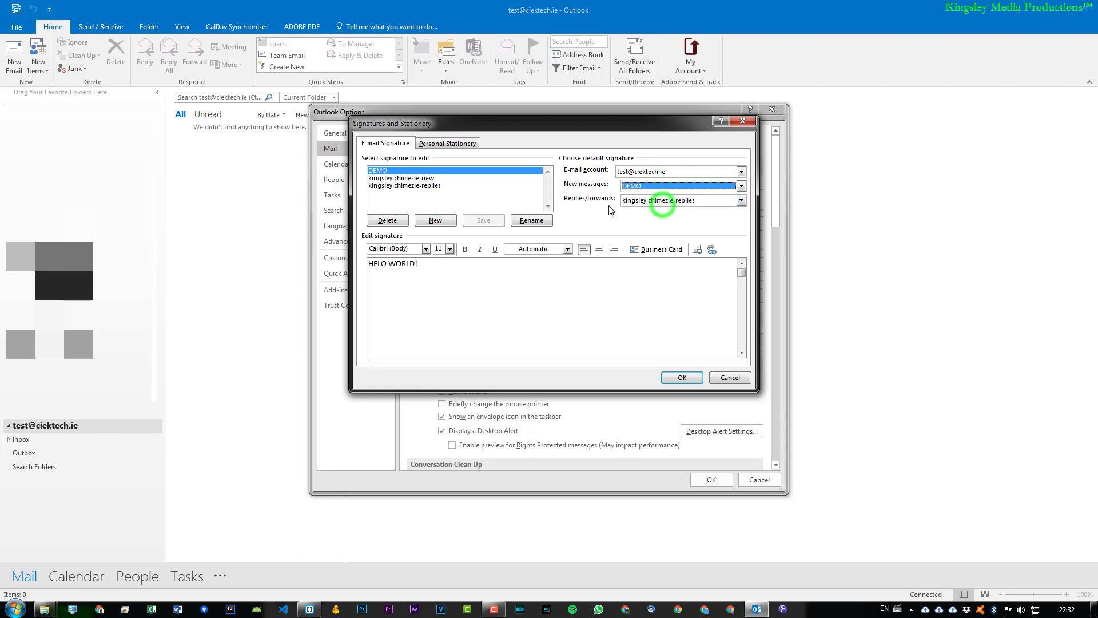
{"action": "mouse_move", "coordinate": [610, 204]}
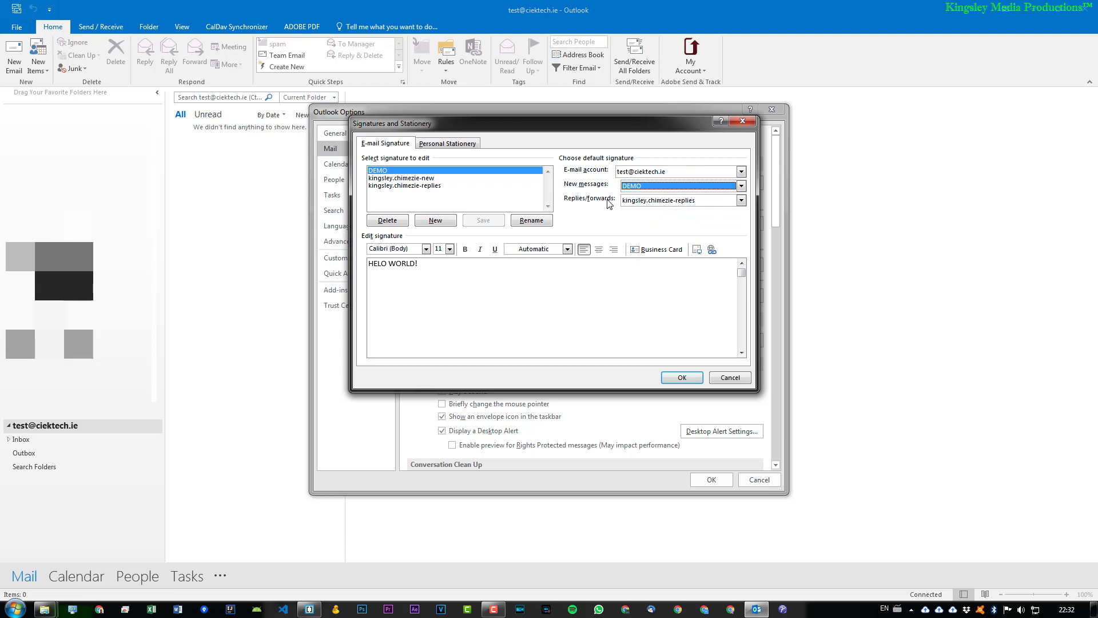
{"action": "mouse_move", "coordinate": [655, 330]}
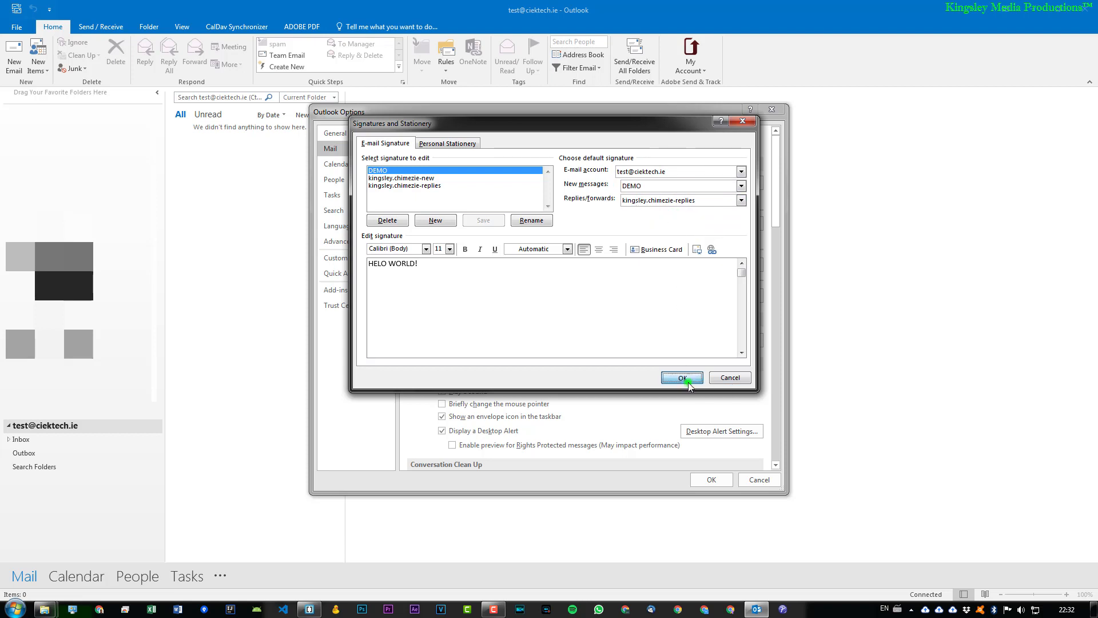
{"action": "left_click", "coordinate": [679, 377]}
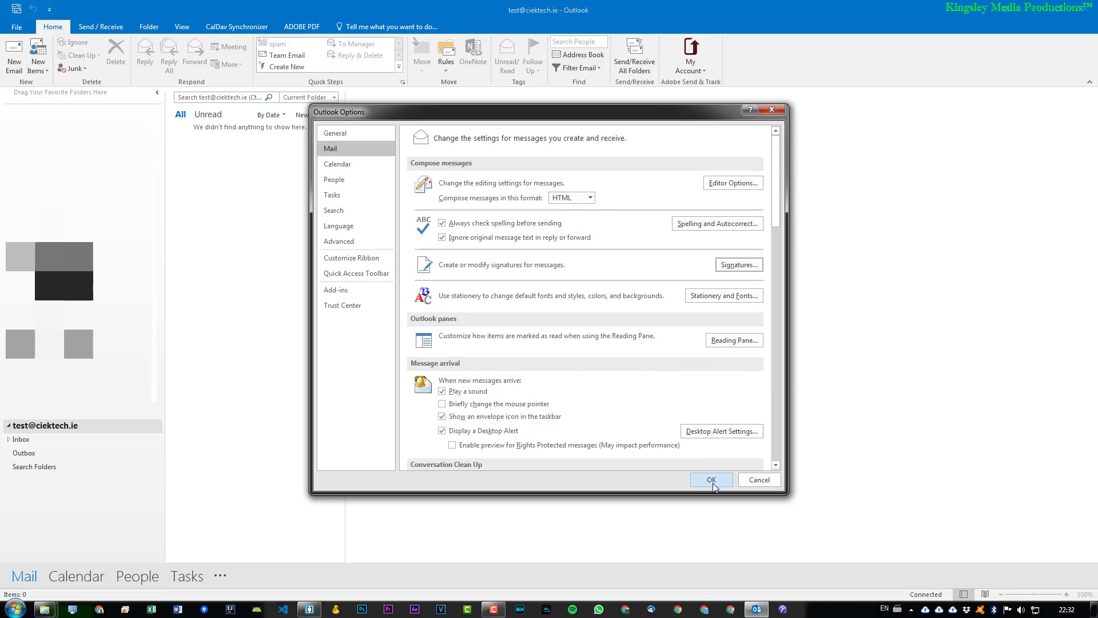
{"action": "left_click", "coordinate": [710, 479]}
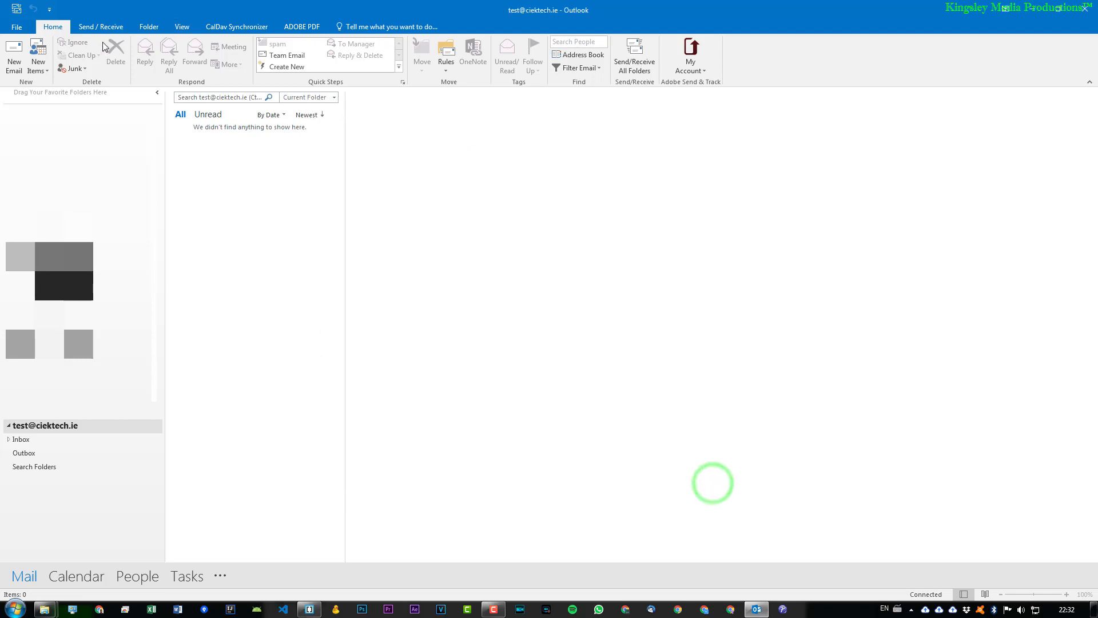
Step: Start a new email showing the HELO WORLD! signature, then return to Brackets
{"action": "left_click", "coordinate": [14, 53]}
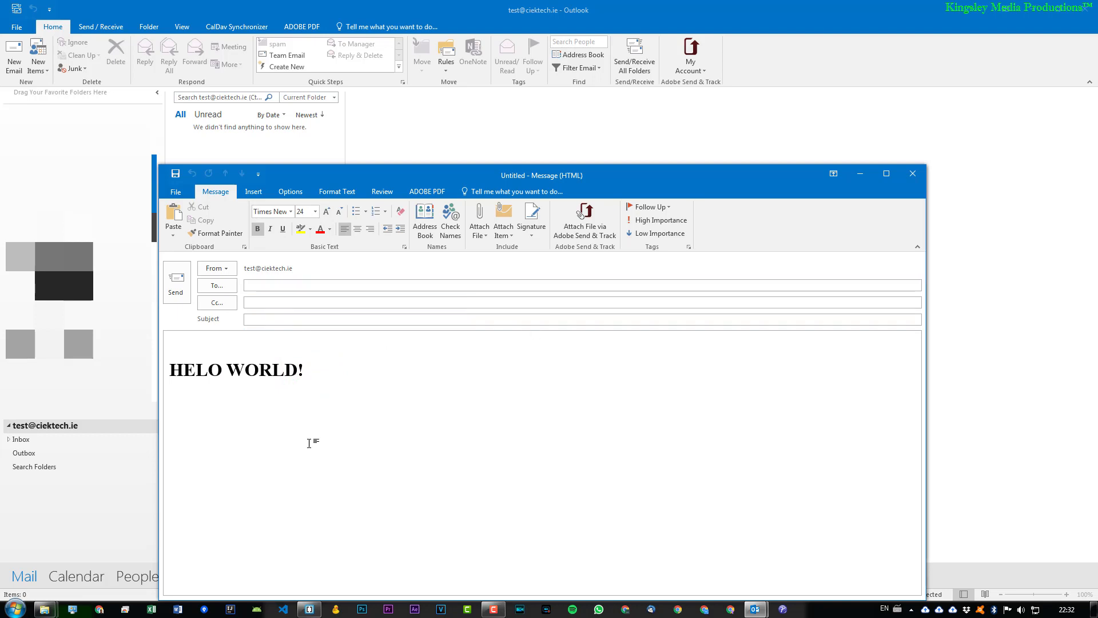
{"action": "left_click", "coordinate": [304, 369]}
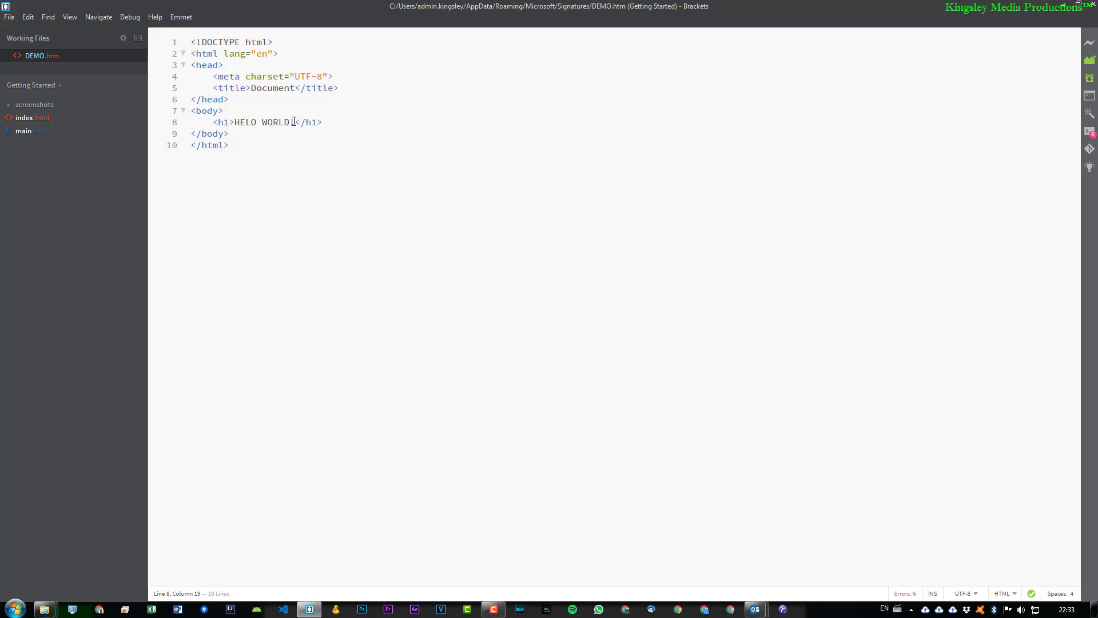
Step: Extend the heading to "HELO WORLD, I'm Kingsley!", then close the test message in Outlook
{"action": "type", "text": "I'!"}
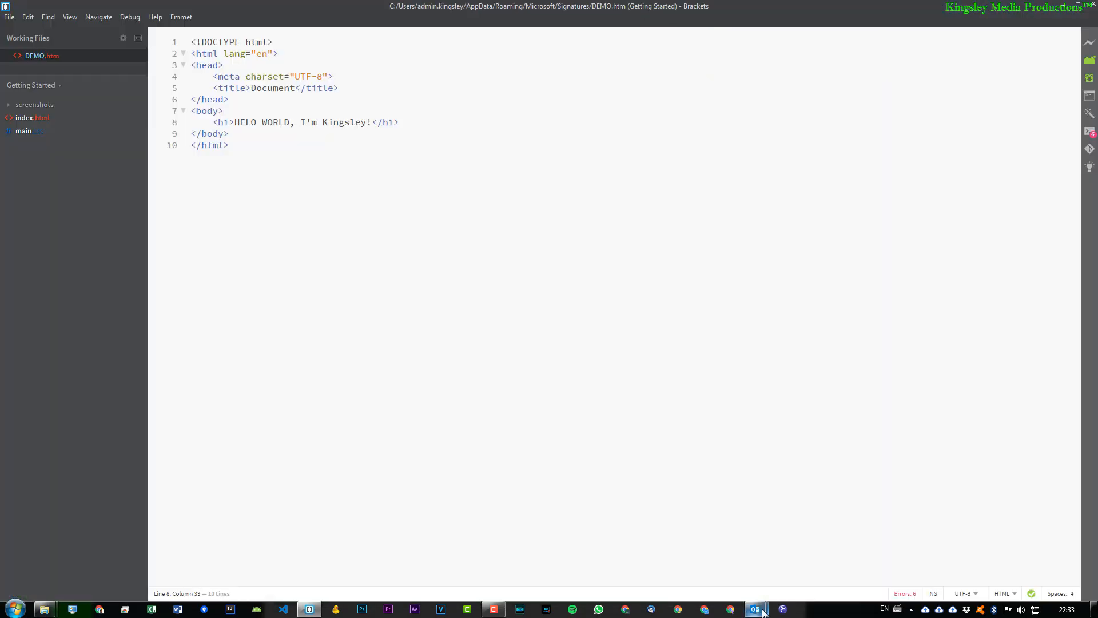
{"action": "left_click", "coordinate": [753, 608]}
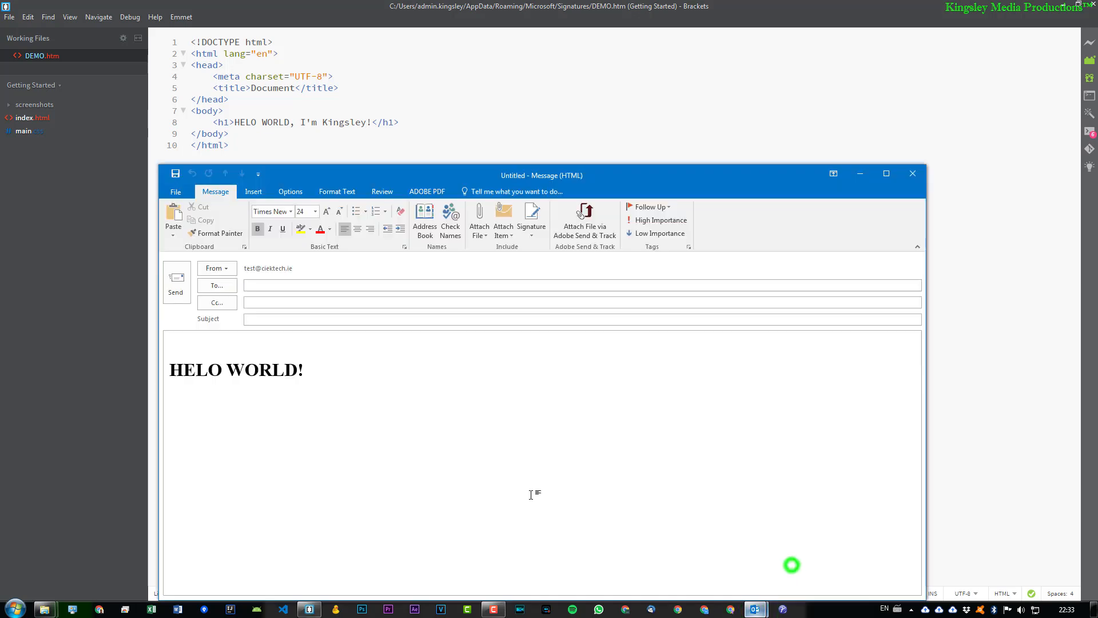
{"action": "left_click", "coordinate": [912, 173]}
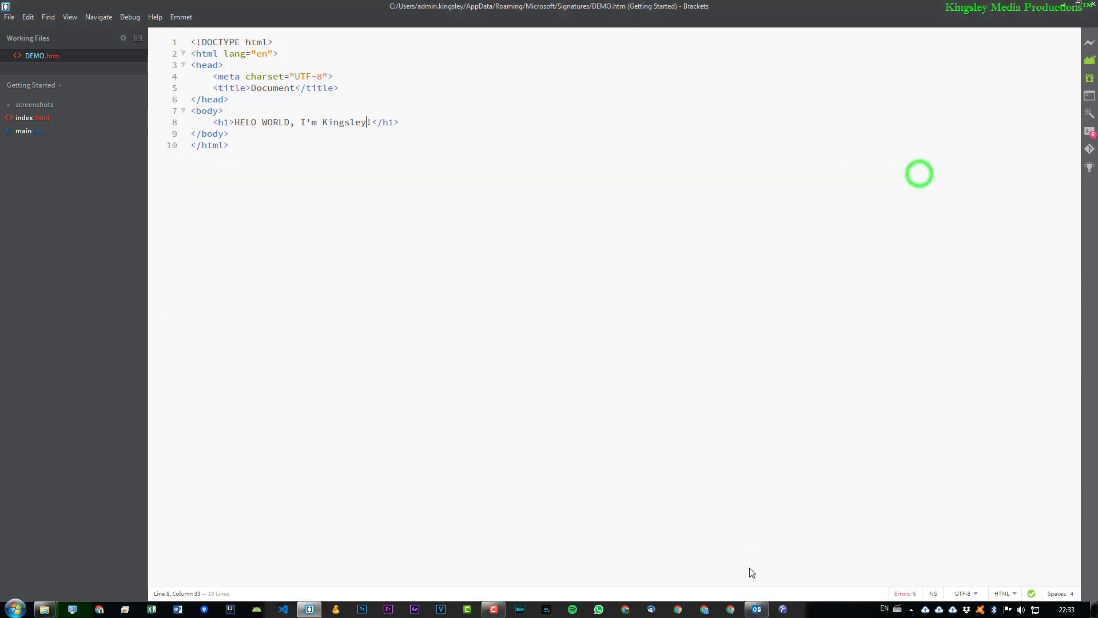
{"action": "left_click", "coordinate": [755, 608]}
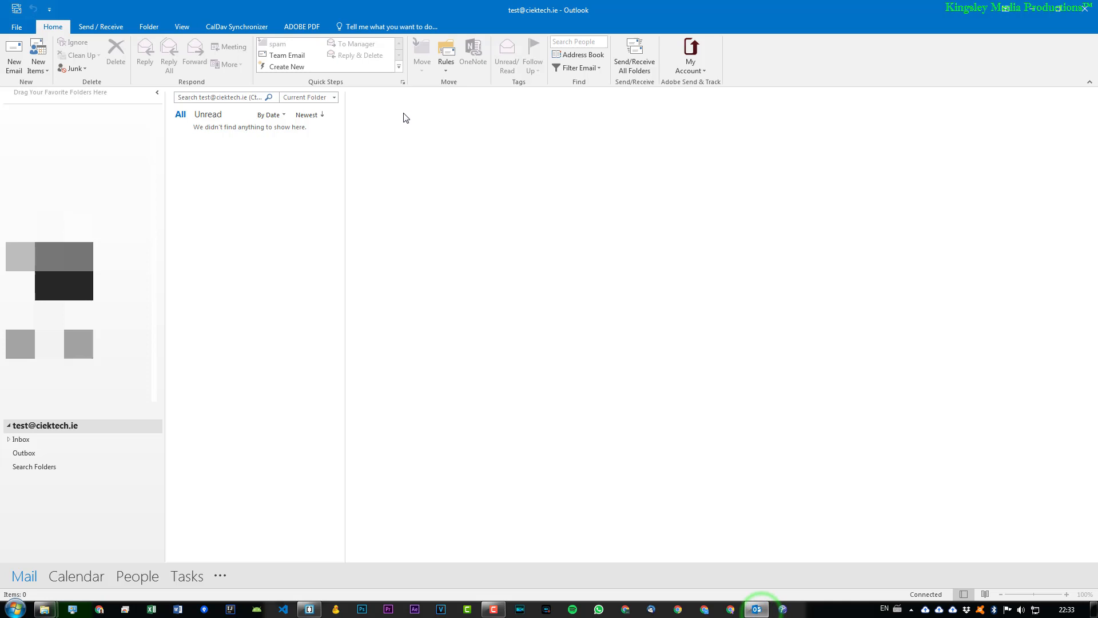
Step: Start a new email to check the "HELO WORLD, I'm Kingsley!" signature, then return to Brackets
{"action": "left_click", "coordinate": [14, 56]}
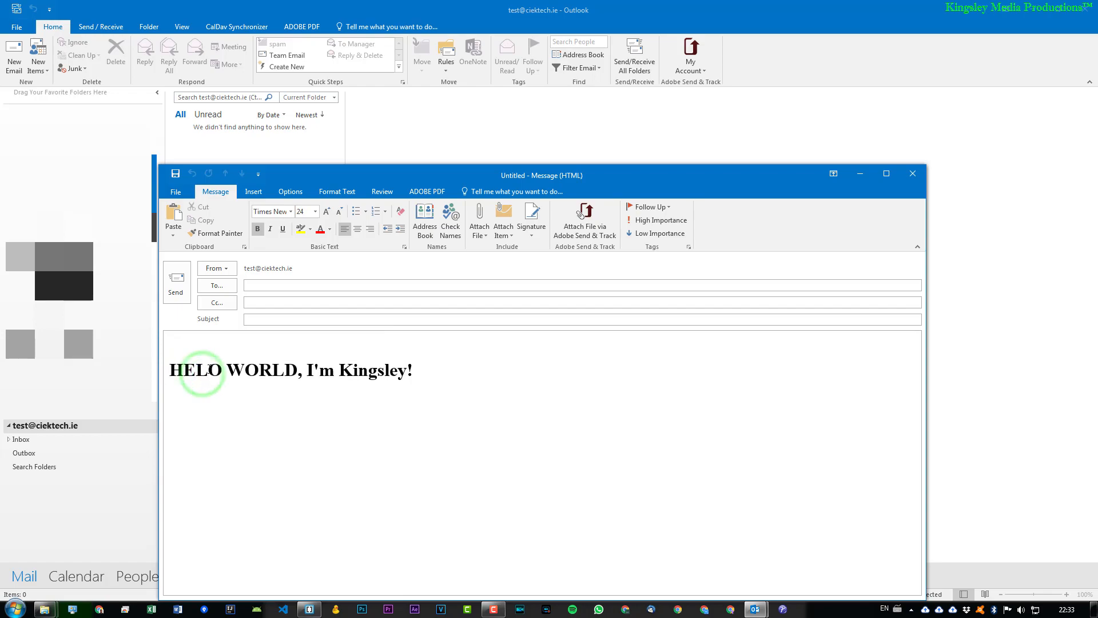
{"action": "left_click", "coordinate": [308, 608]}
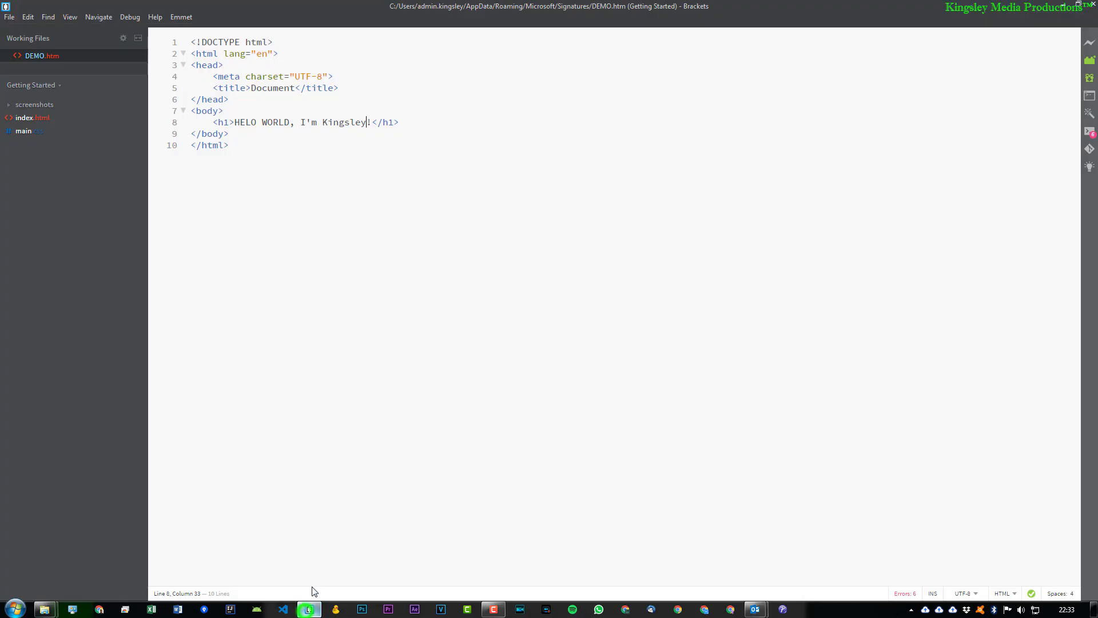
Step: Correct HELO to HELLO in the DEMO.htm heading and save the file
{"action": "left_click", "coordinate": [244, 123]}
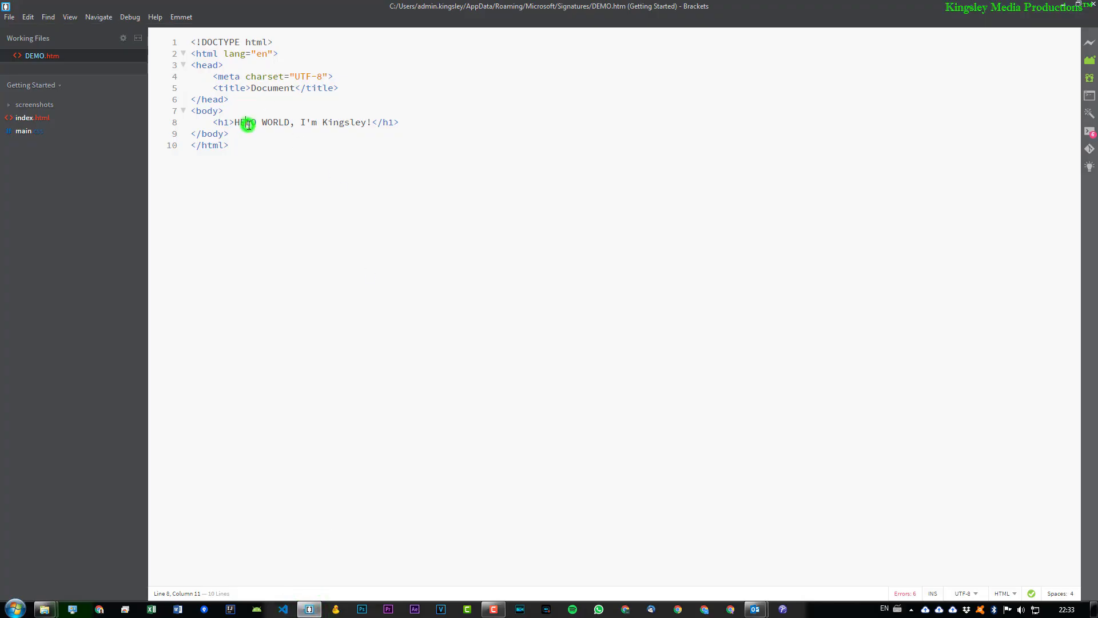
{"action": "type", "text": "L"}
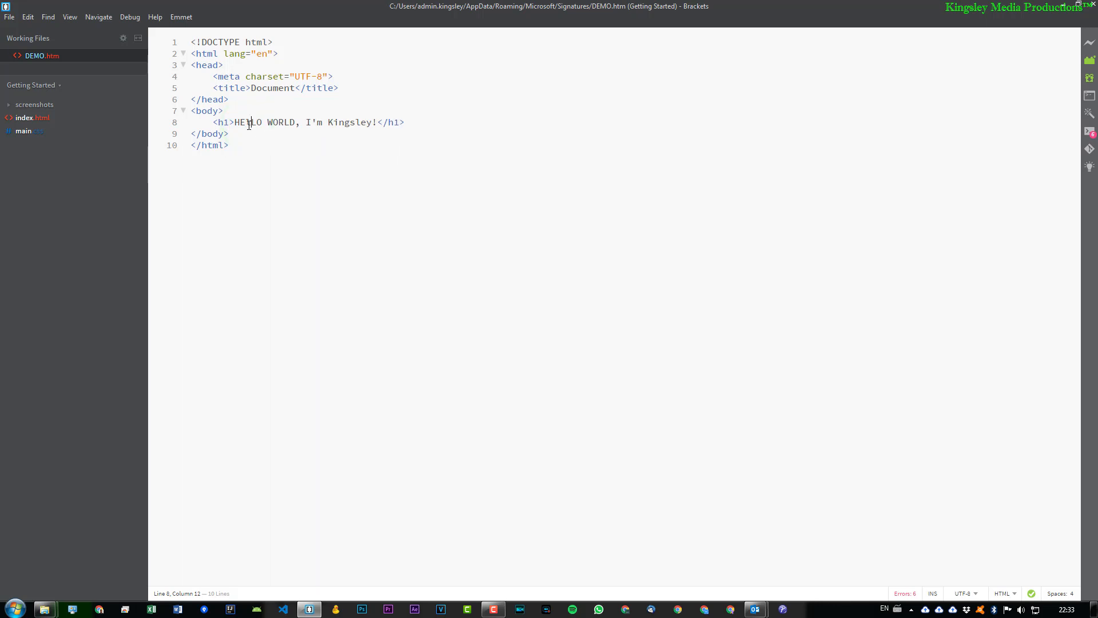
{"action": "key", "text": "capslock"}
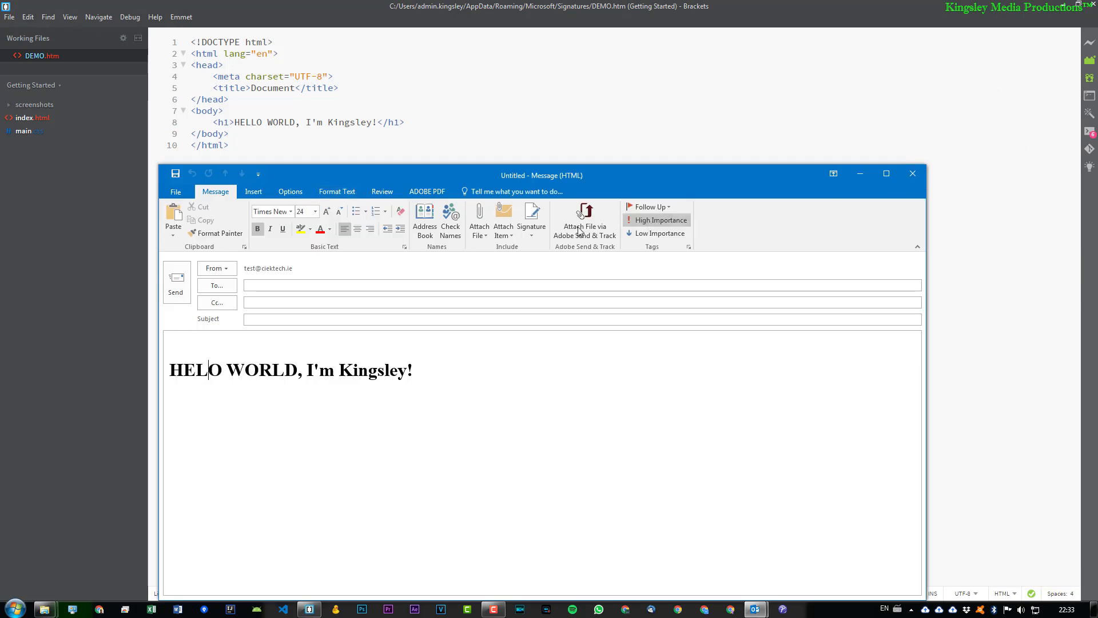
{"action": "mouse_move", "coordinate": [531, 218]}
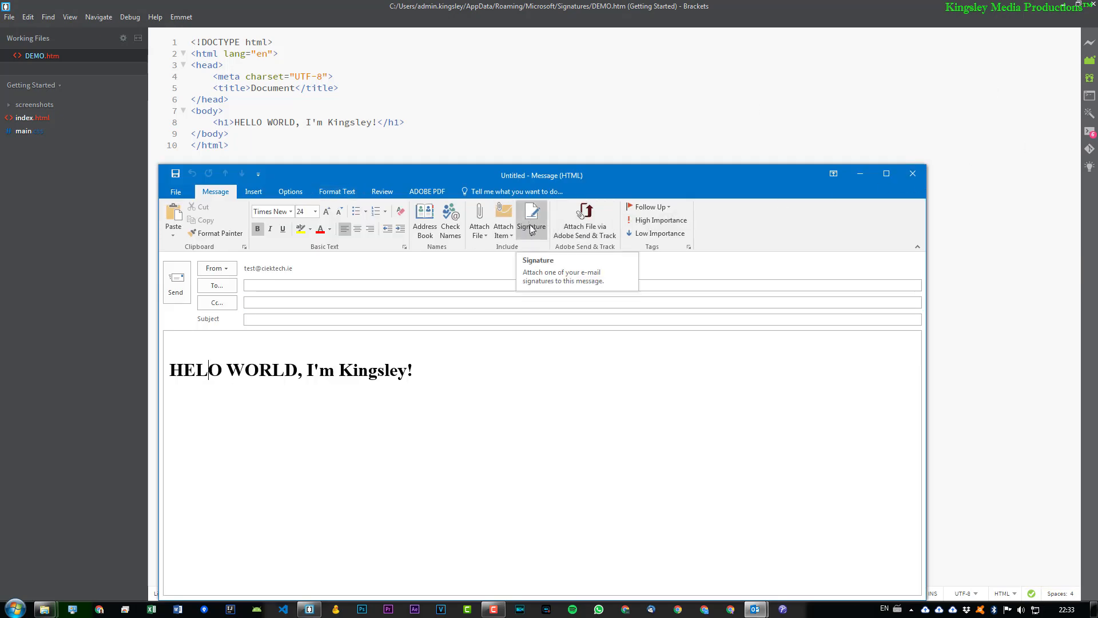
Step: Insert the DEMO signature, then replace it with kingsley.chimezie-replies and return to the mailbox
{"action": "left_click", "coordinate": [532, 219]}
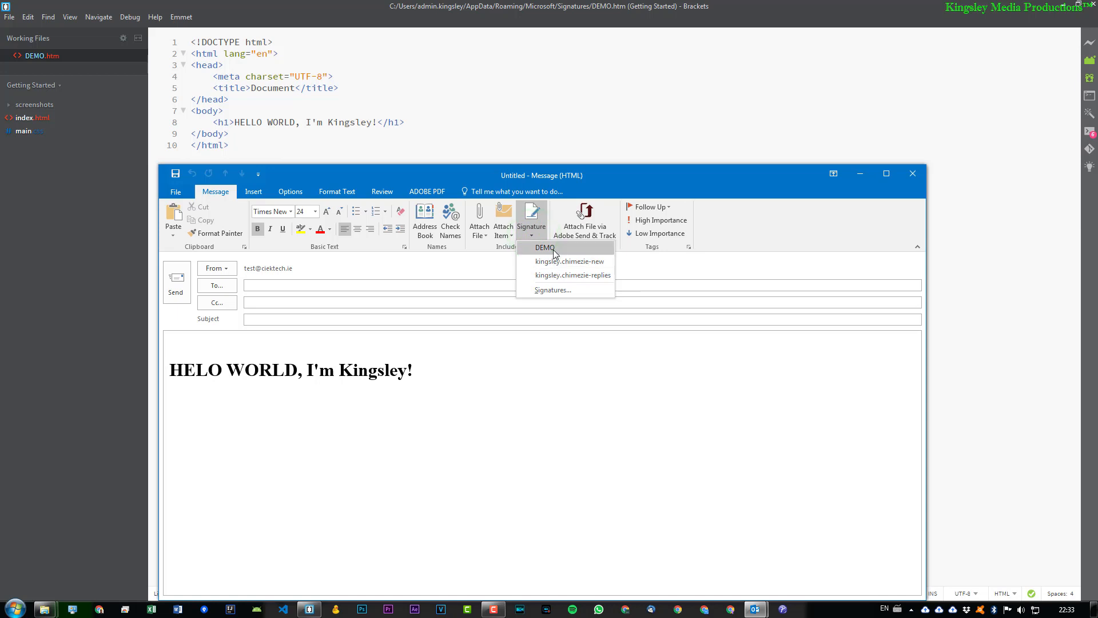
{"action": "left_click", "coordinate": [547, 247]}
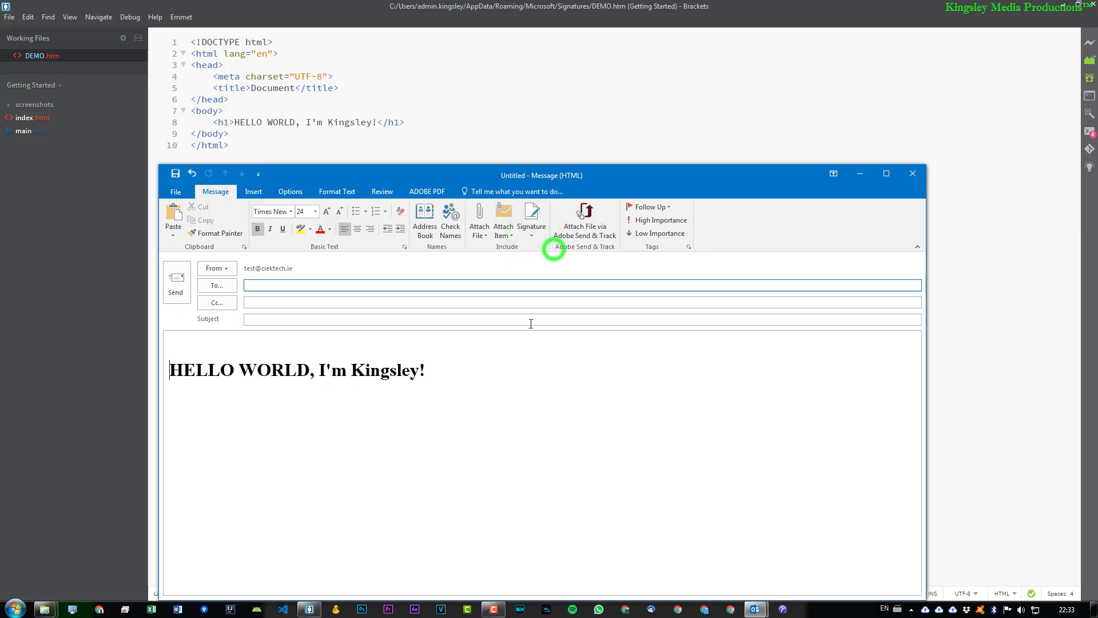
{"action": "triple_click", "coordinate": [294, 369]}
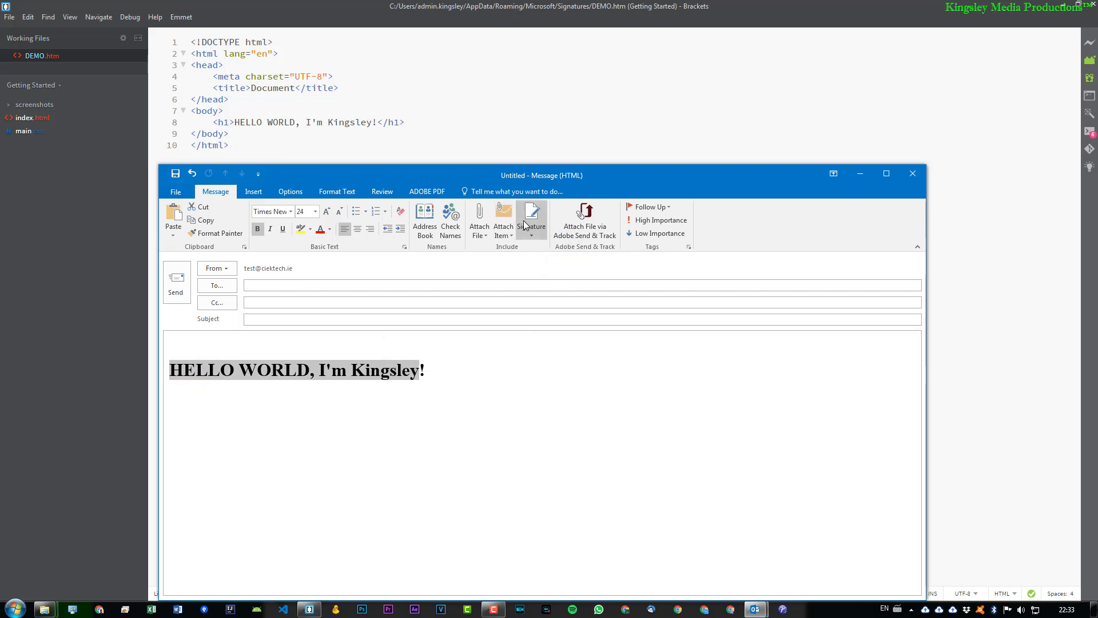
{"action": "left_click", "coordinate": [532, 221]}
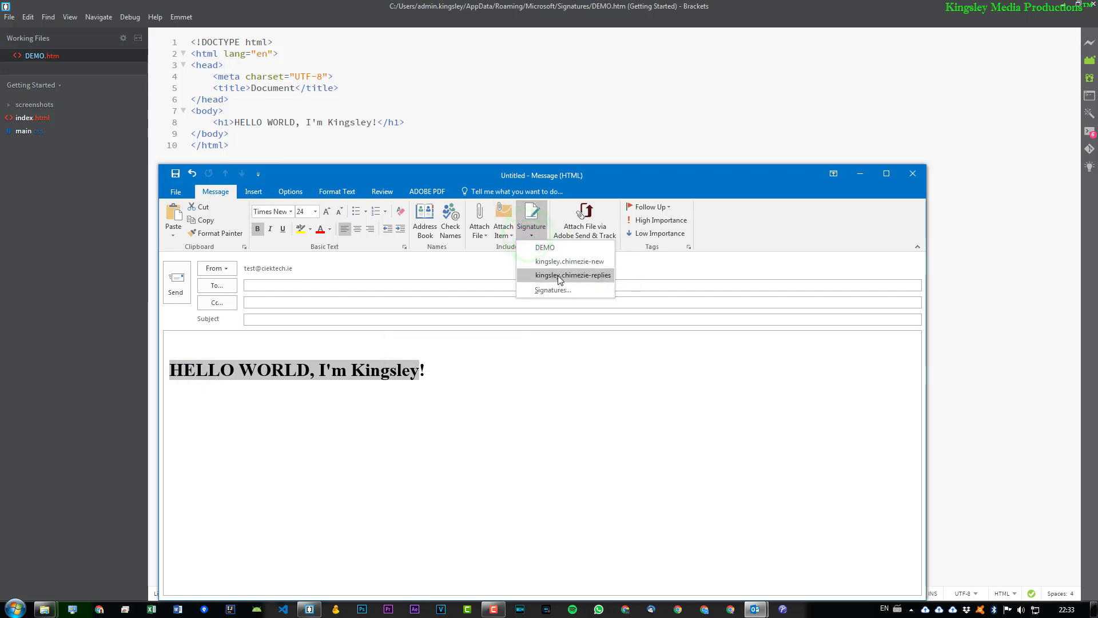
{"action": "left_click", "coordinate": [573, 274]}
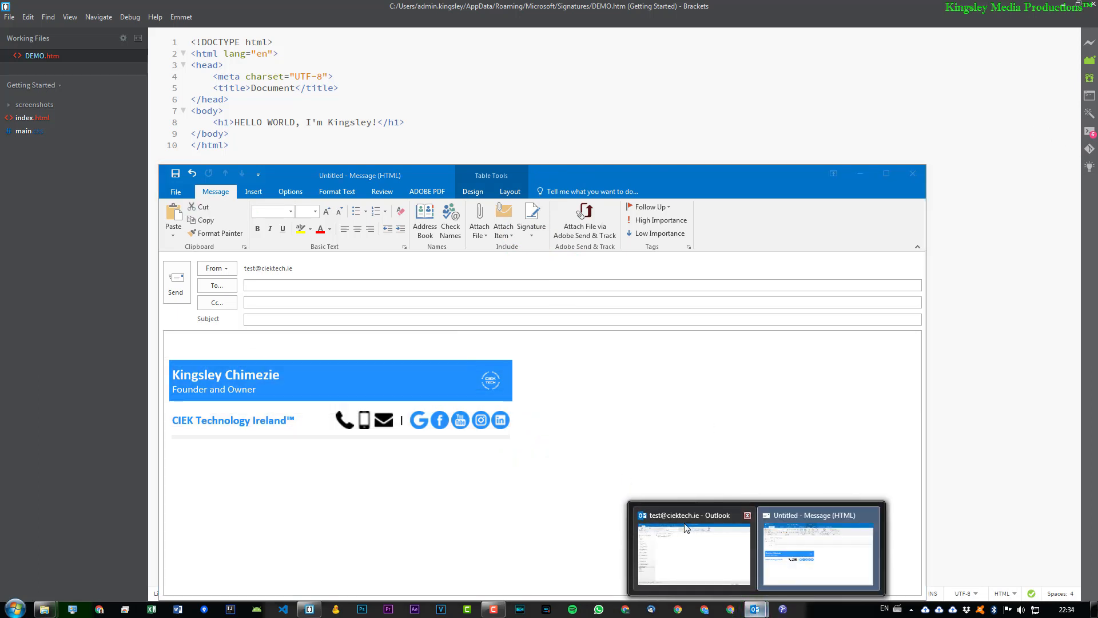
{"action": "left_click", "coordinate": [693, 553]}
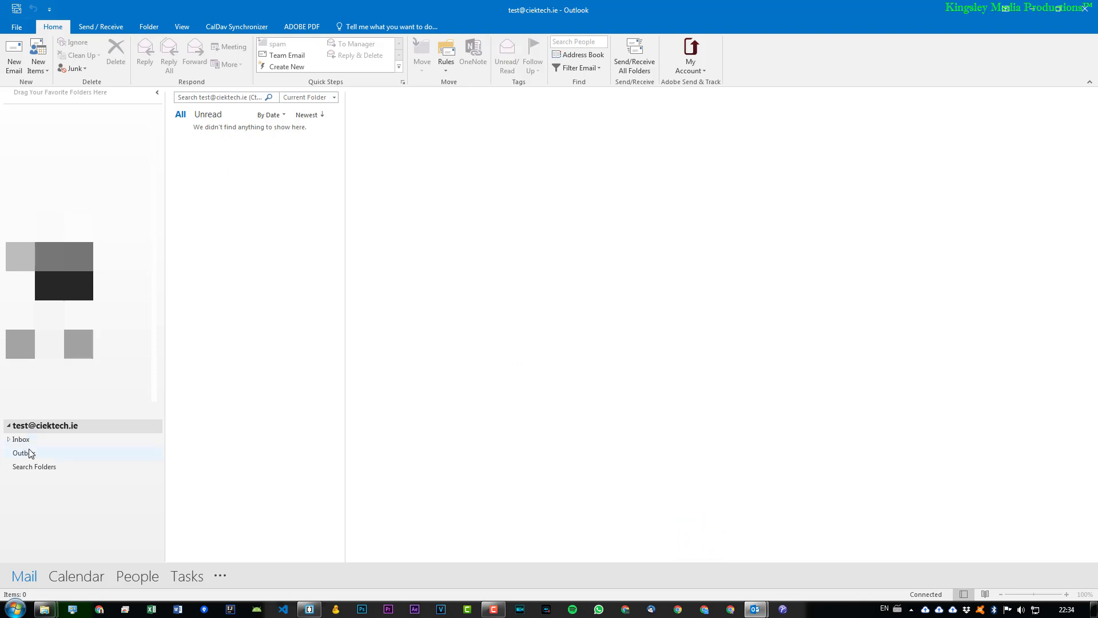
Step: Reply to the Inbox TEST message and drop down the Signature list
{"action": "left_click", "coordinate": [22, 438]}
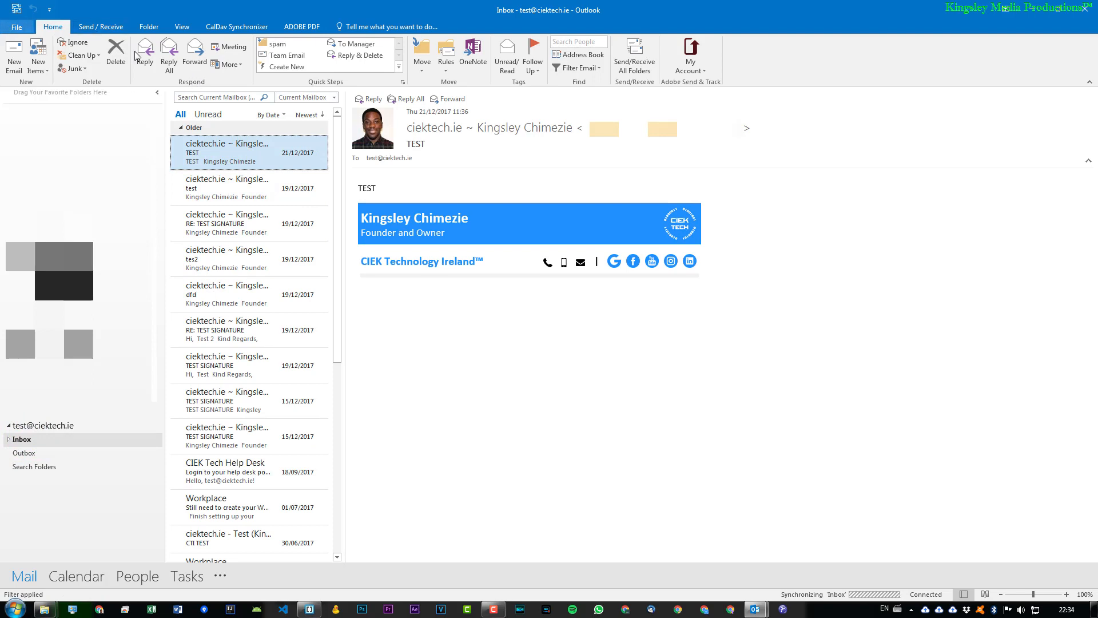
{"action": "mouse_move", "coordinate": [146, 55]}
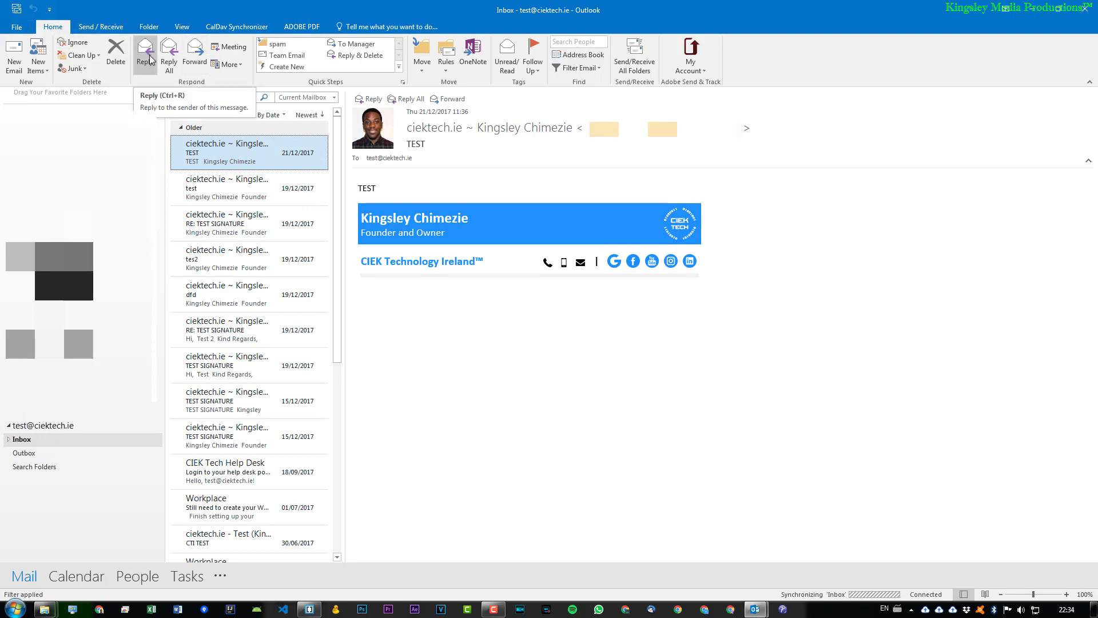
{"action": "left_click", "coordinate": [146, 55]}
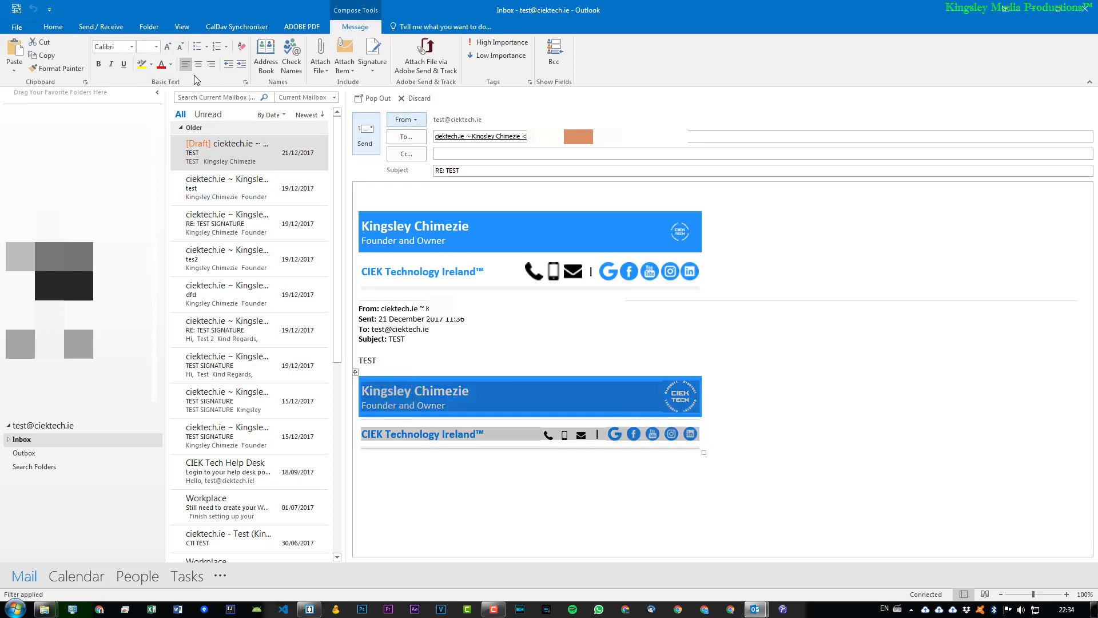
{"action": "mouse_move", "coordinate": [201, 46]}
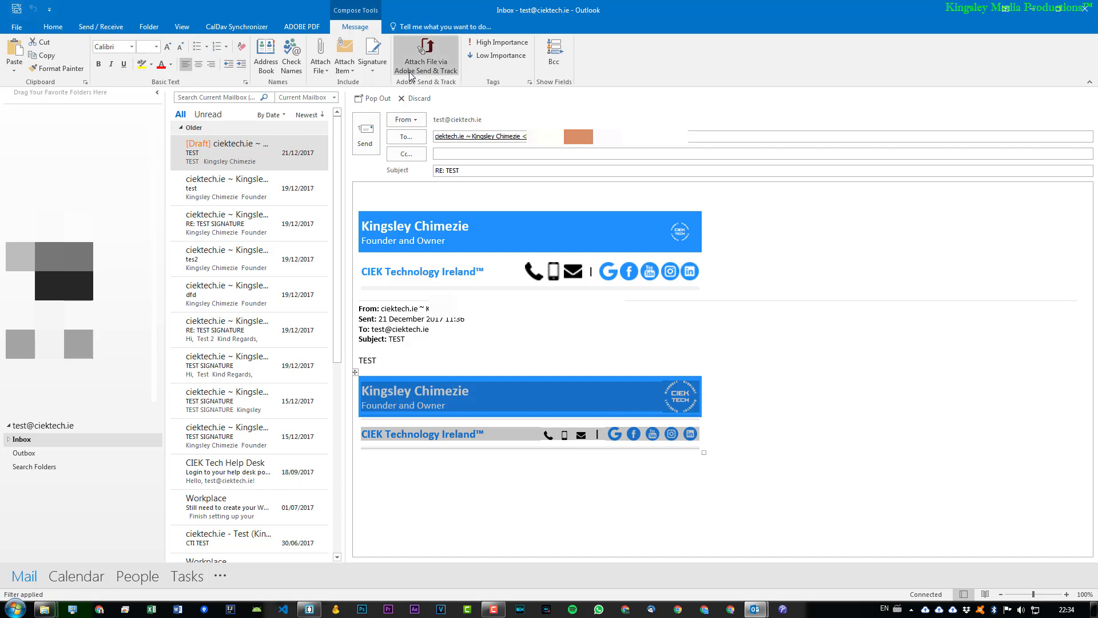
{"action": "left_click", "coordinate": [371, 54]}
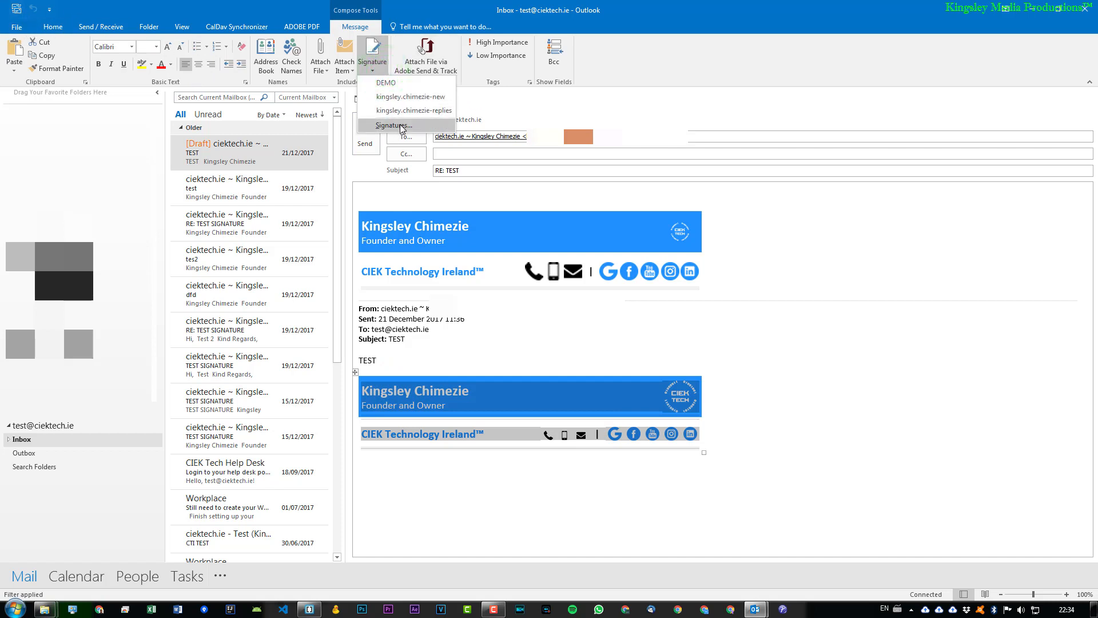
Step: In the Signatures dialog, create a new signature named demo2
{"action": "left_click", "coordinate": [393, 125]}
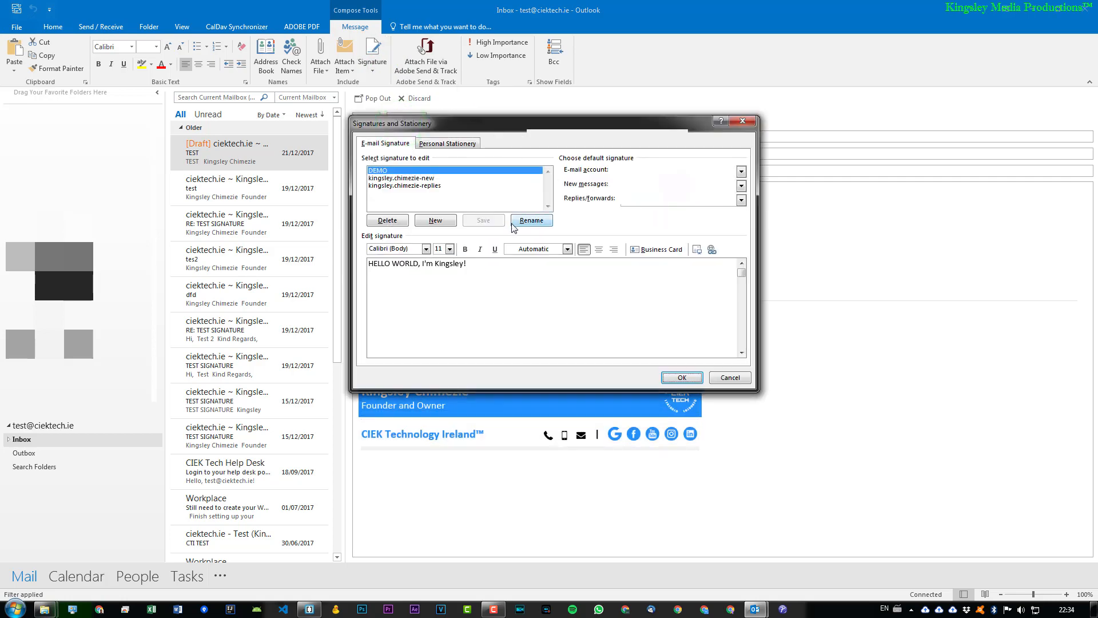
{"action": "mouse_move", "coordinate": [435, 220]}
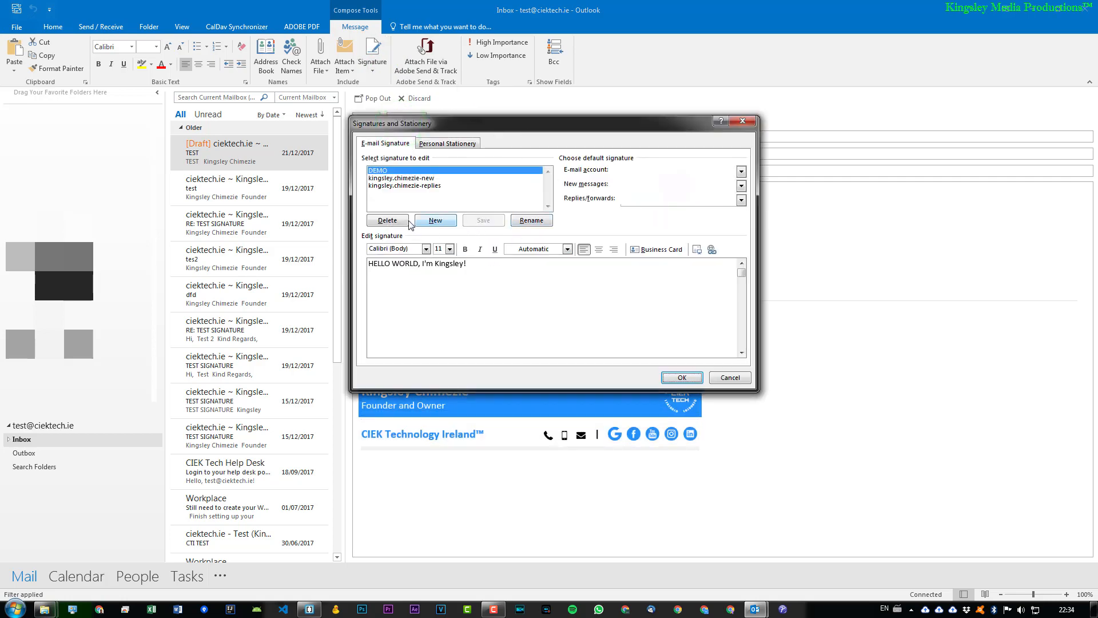
{"action": "left_click", "coordinate": [435, 220]}
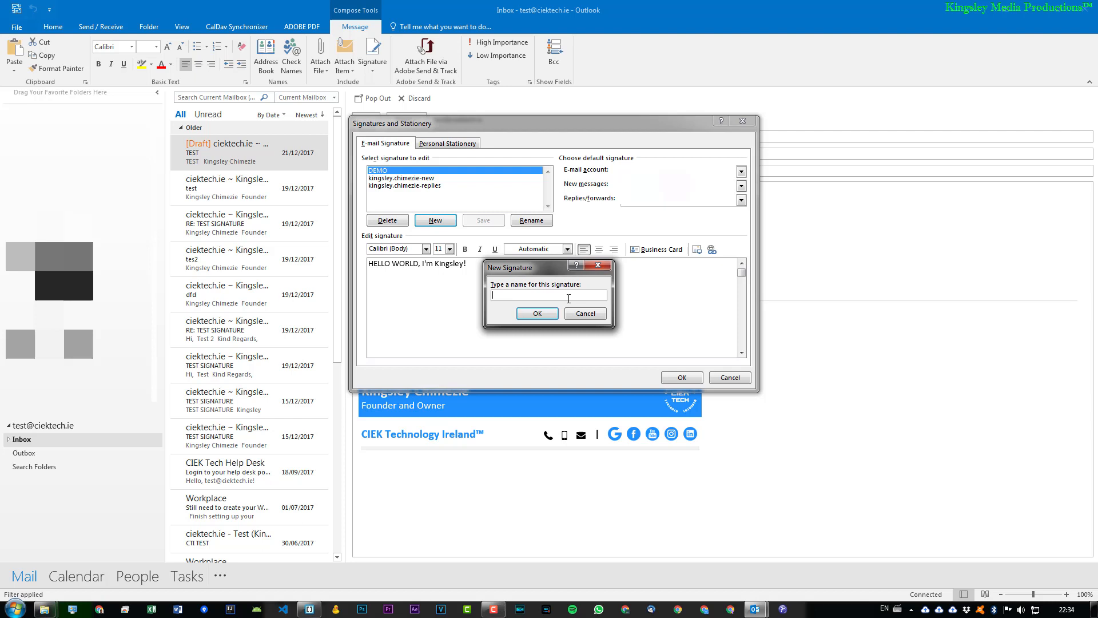
{"action": "type", "text": "demo"}
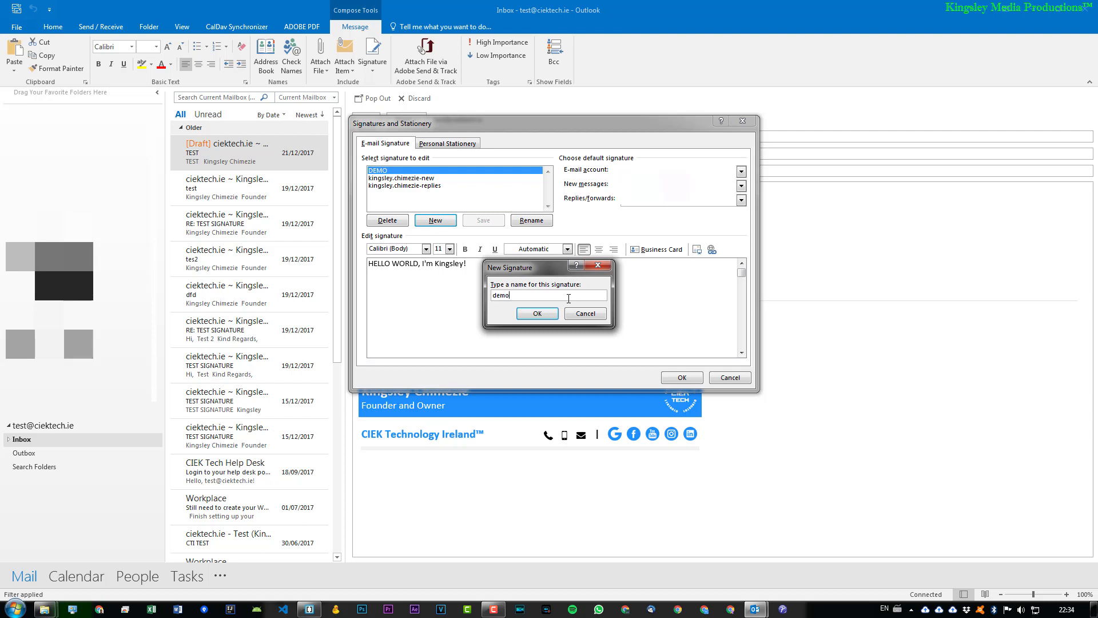
{"action": "type", "text": "2"}
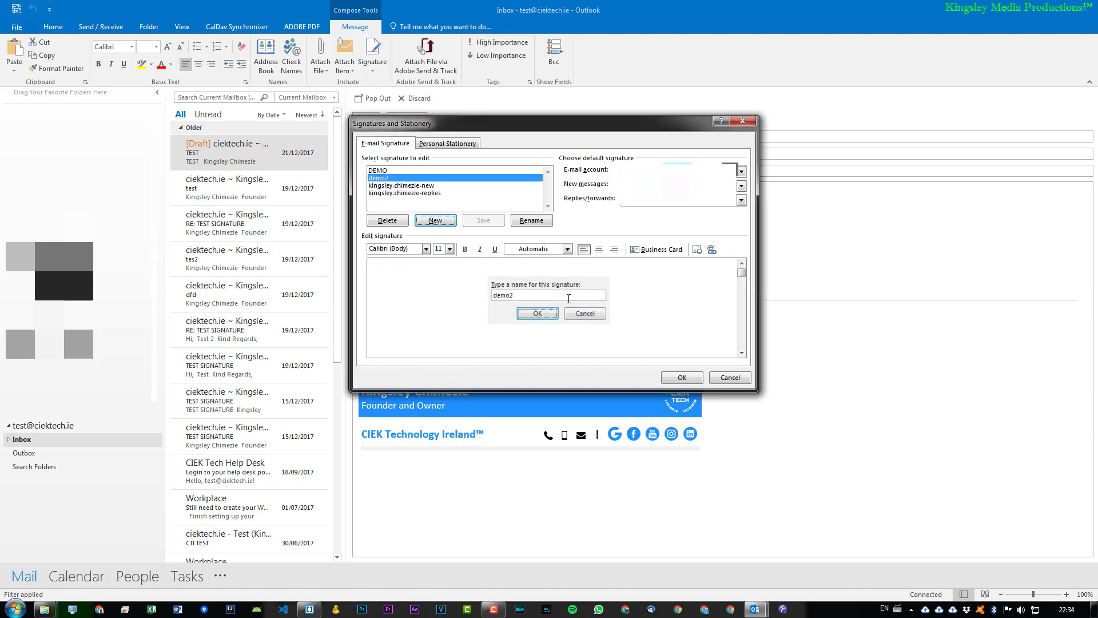
{"action": "left_click", "coordinate": [536, 313]}
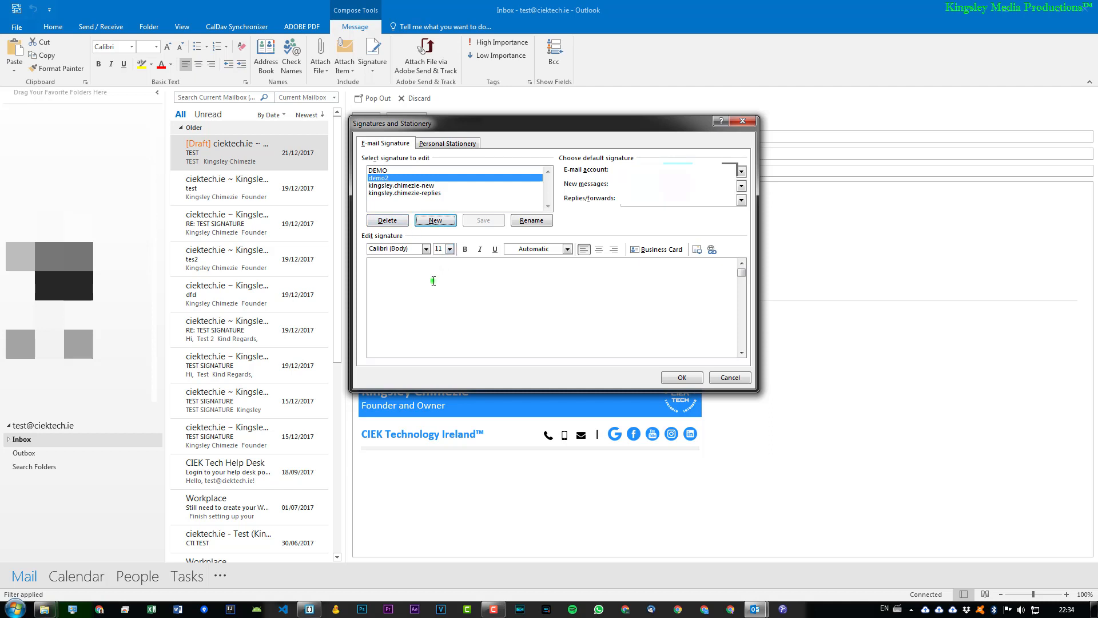
Step: Enter HELLO WORLD as demo2's signature text and confirm, closing the Signatures window
{"action": "type", "text": "HELO"}
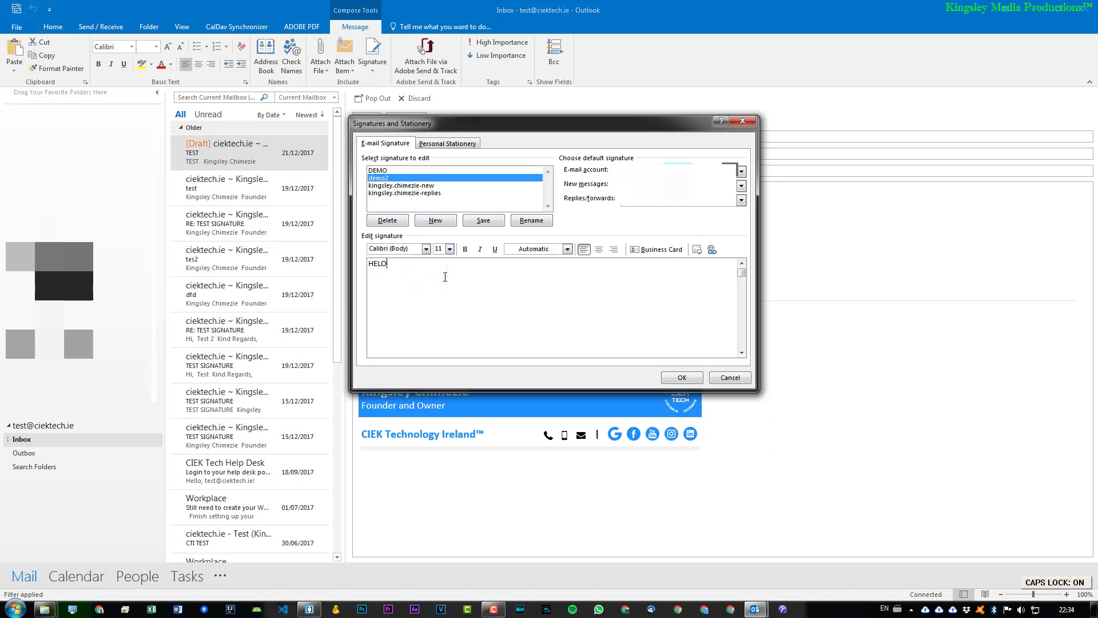
{"action": "type", "text": "L"}
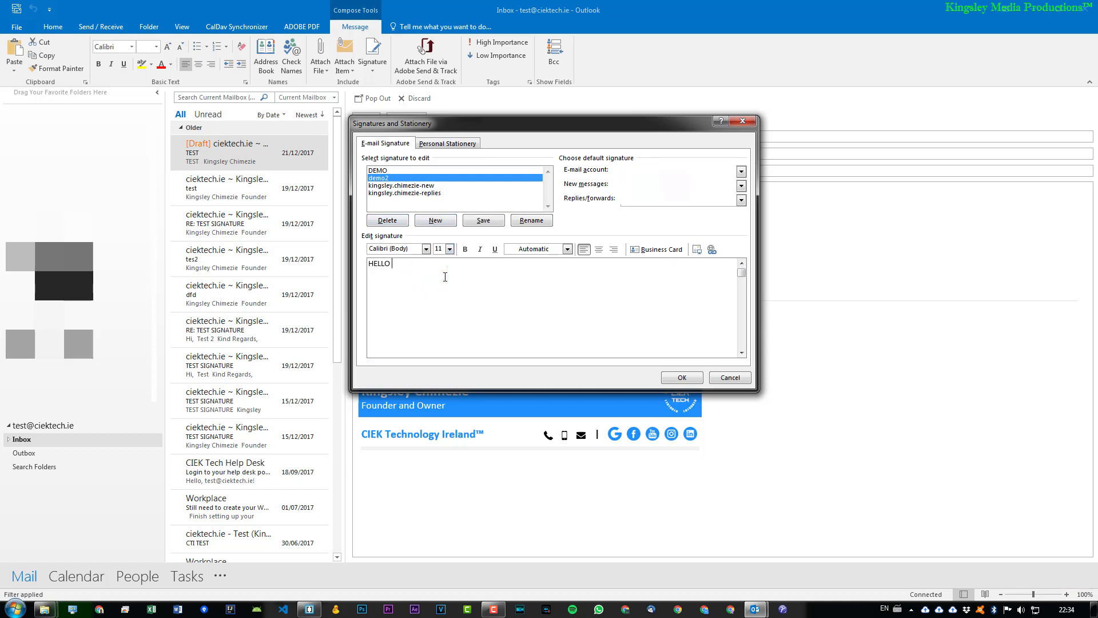
{"action": "type", "text": "WORLD"}
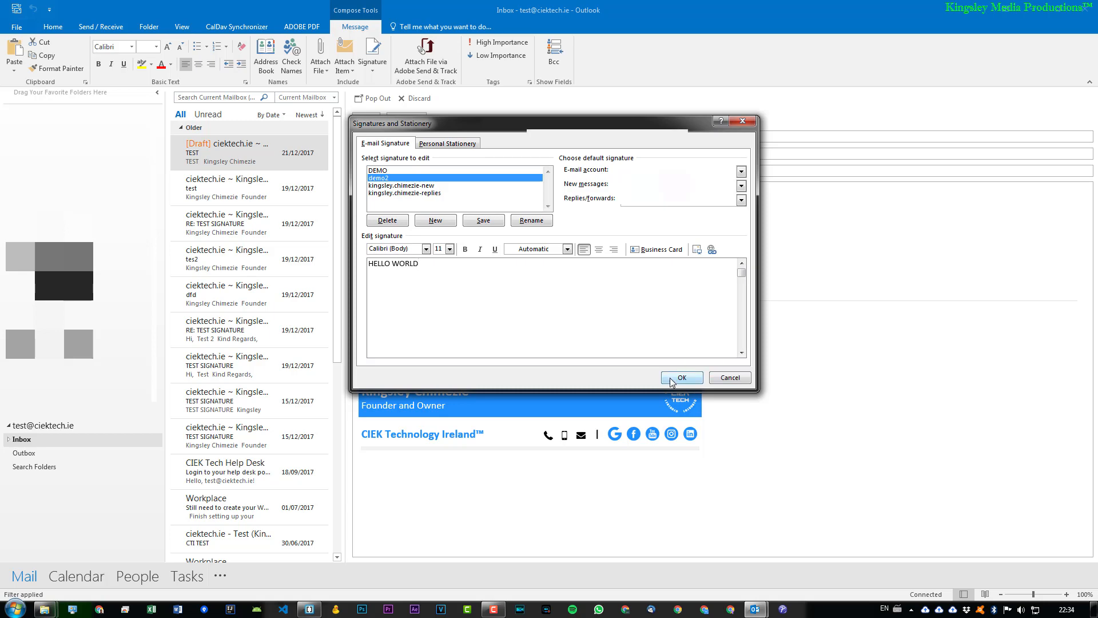
{"action": "left_click", "coordinate": [679, 376]}
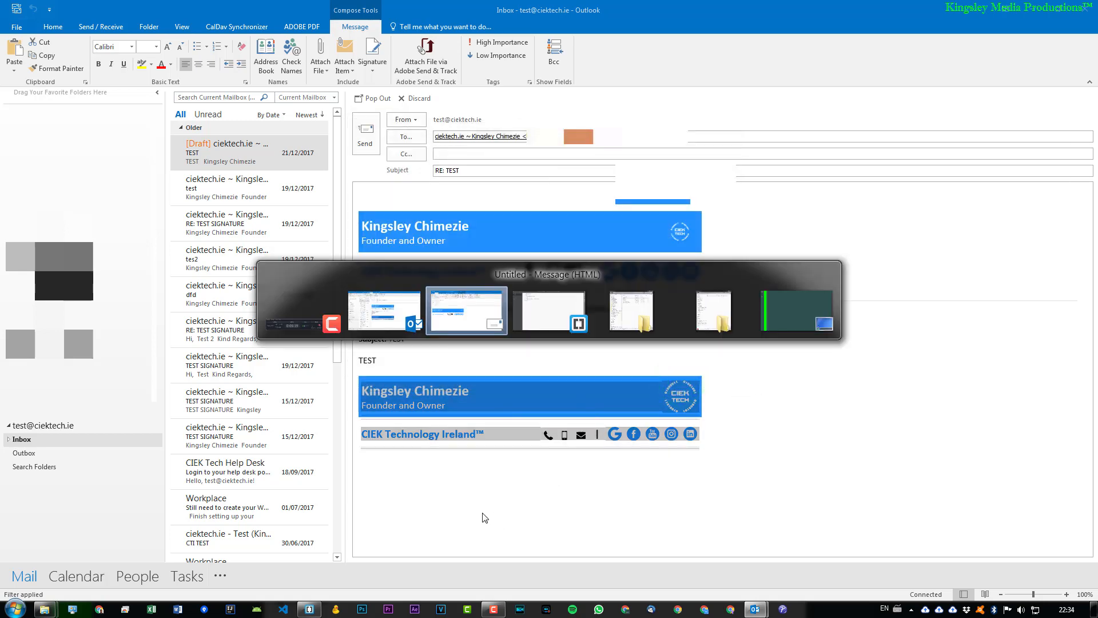